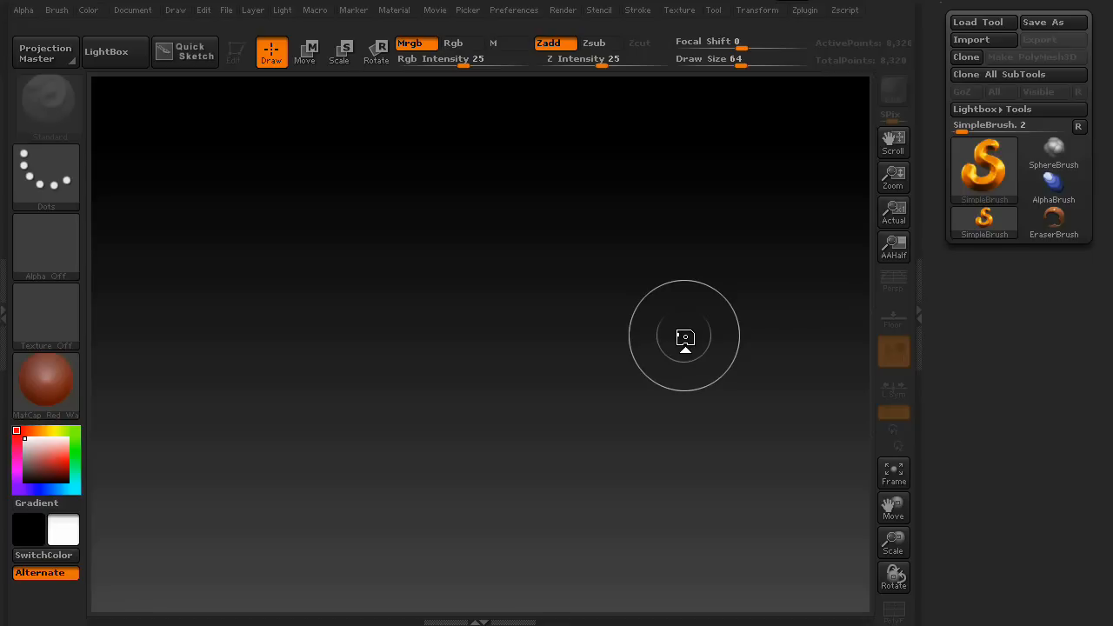
{"action": "mouse_move", "coordinate": [678, 325]}
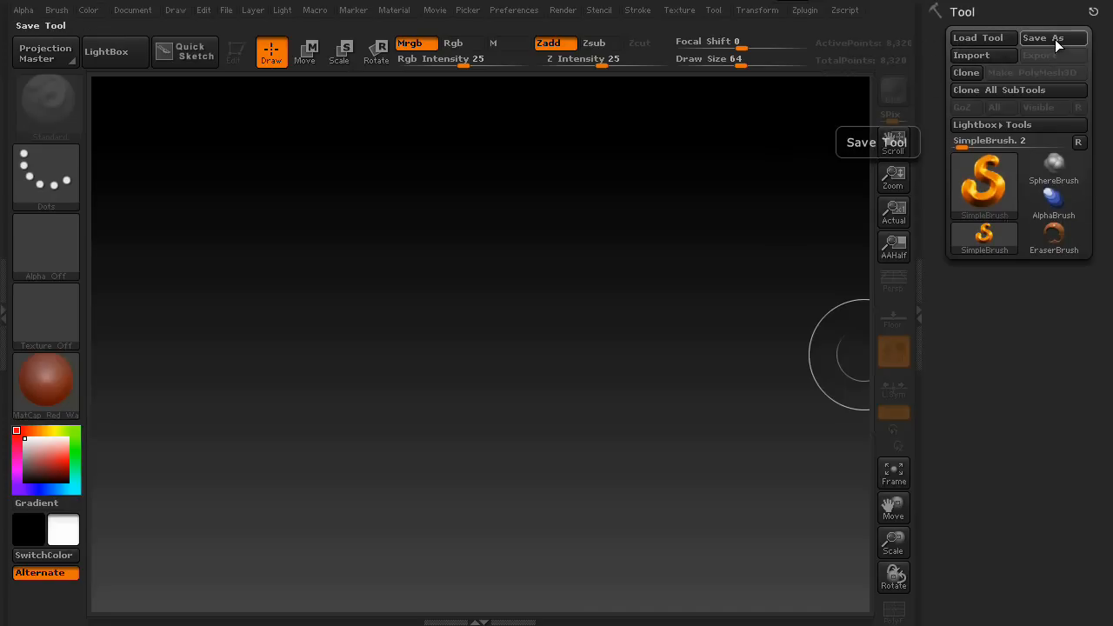
{"action": "mouse_move", "coordinate": [982, 99]}
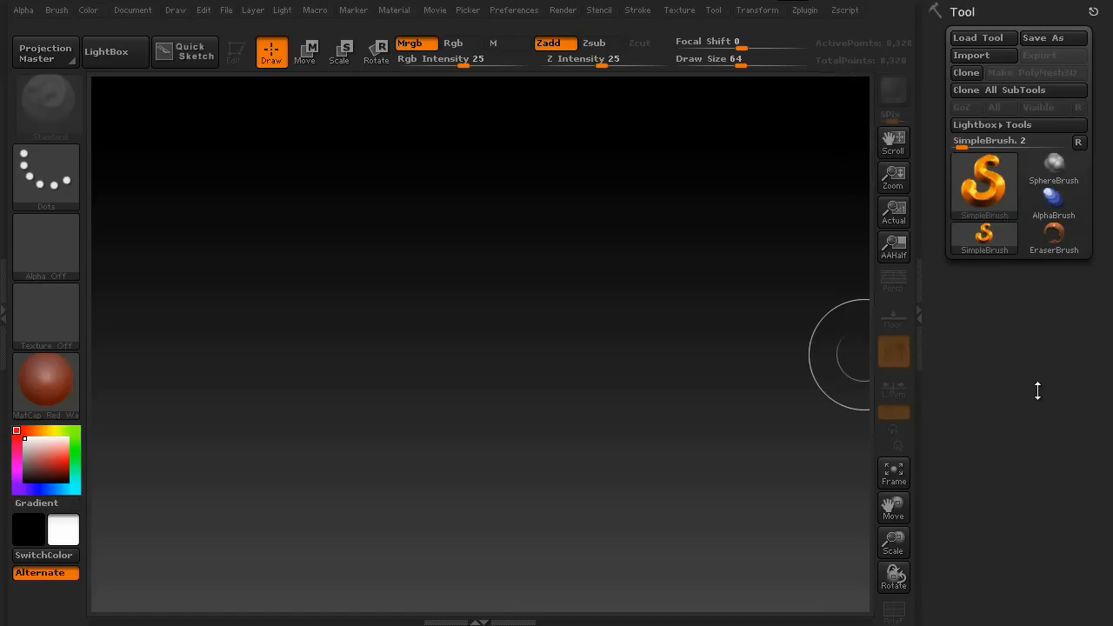
{"action": "mouse_move", "coordinate": [1000, 586]}
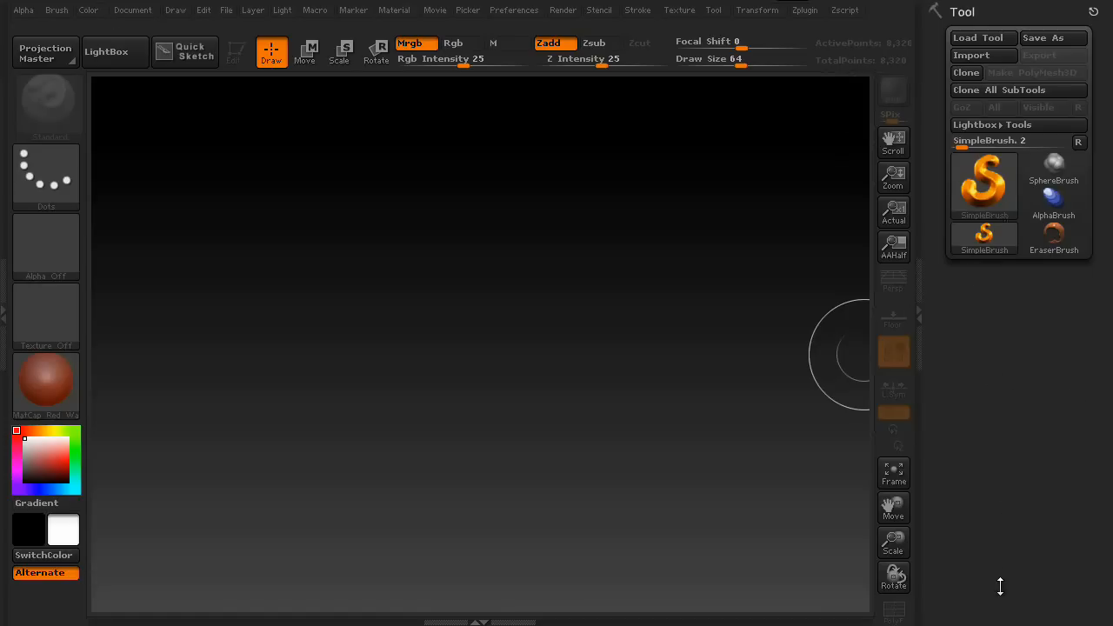
{"action": "mouse_move", "coordinate": [1000, 405]}
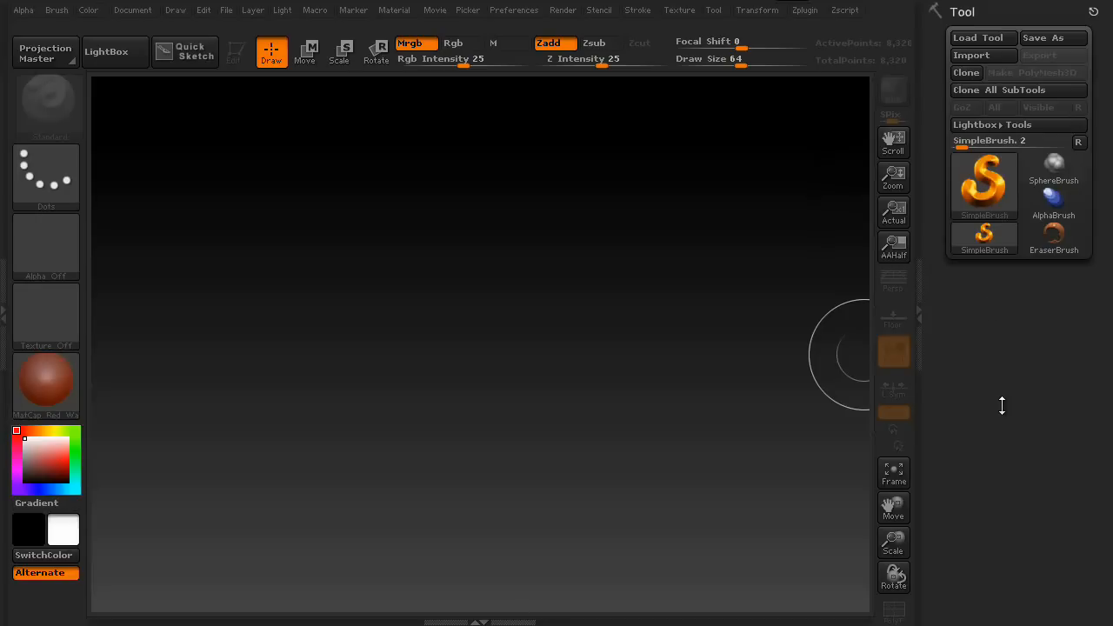
{"action": "mouse_move", "coordinate": [495, 370]}
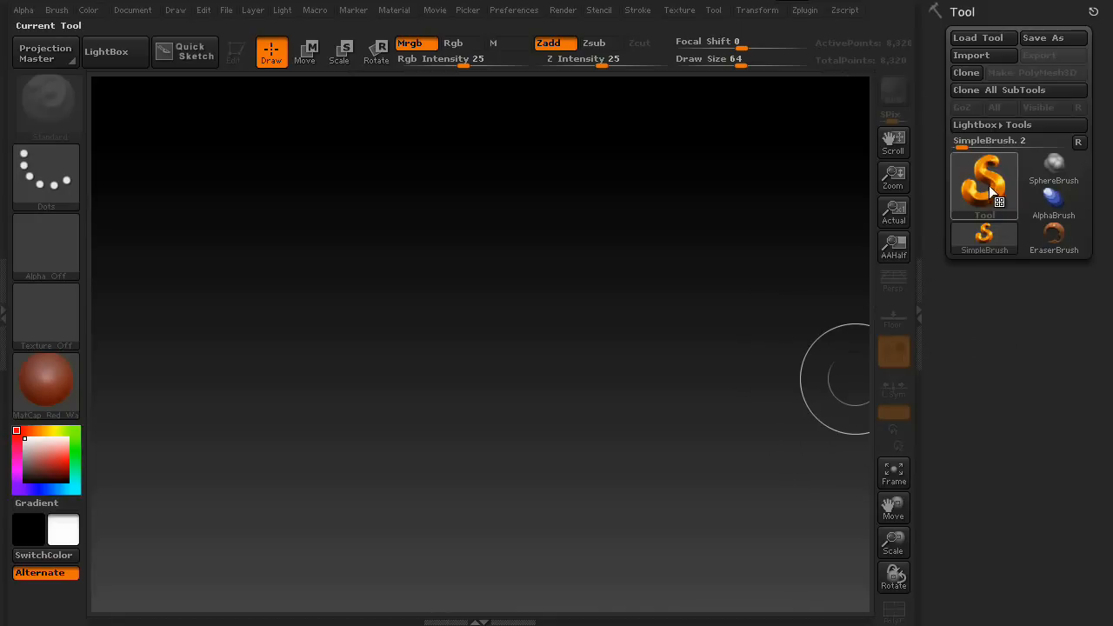
Step: Choose Sphere3D from the tool list as the mesh to draw
{"action": "left_click", "coordinate": [983, 183]}
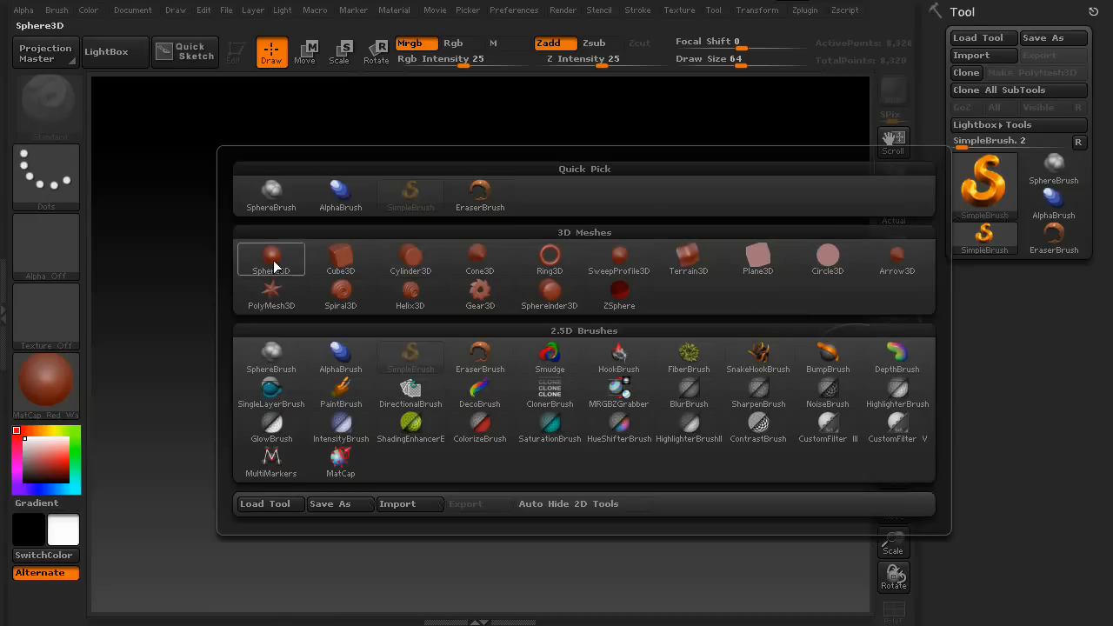
{"action": "left_click", "coordinate": [270, 258]}
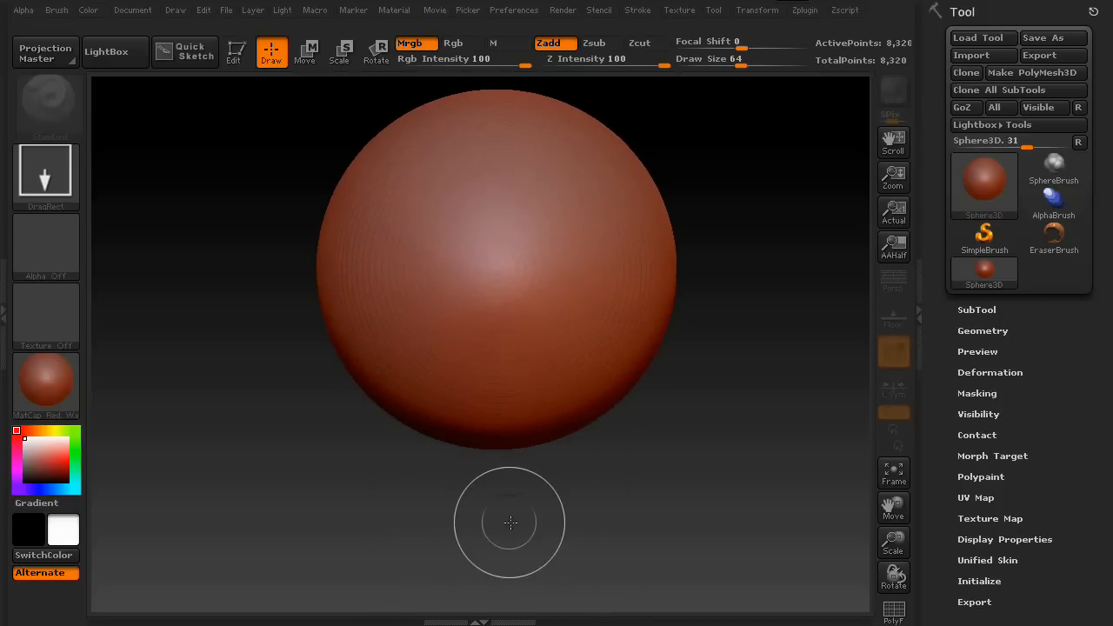
{"action": "mouse_move", "coordinate": [522, 339]}
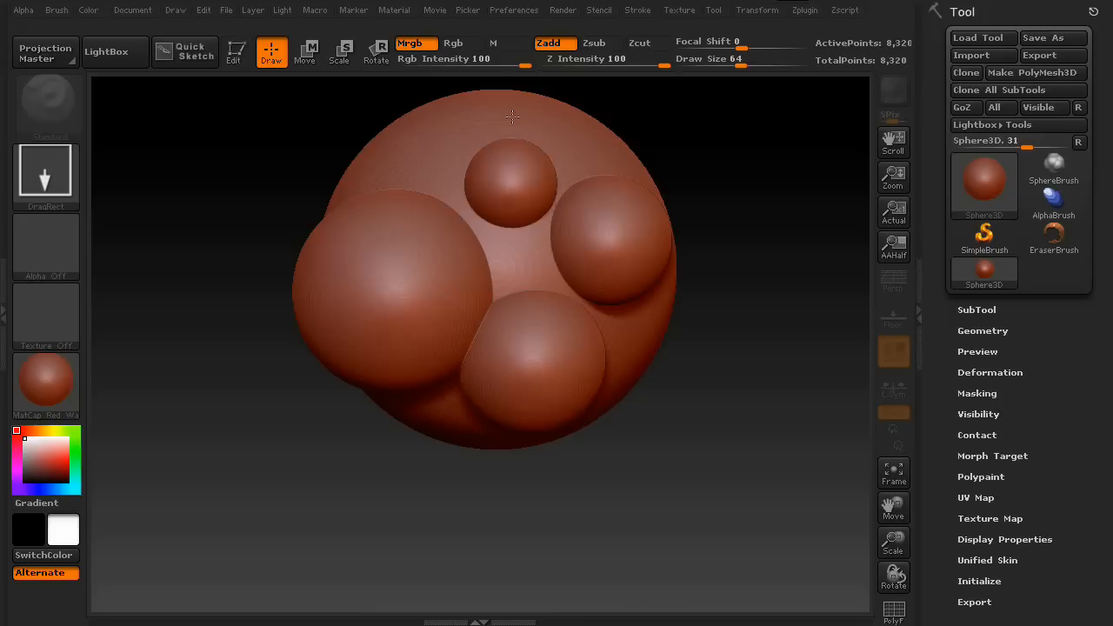
Step: Stamp another sphere onto the canvas near the large sphere
{"action": "left_click", "coordinate": [452, 484]}
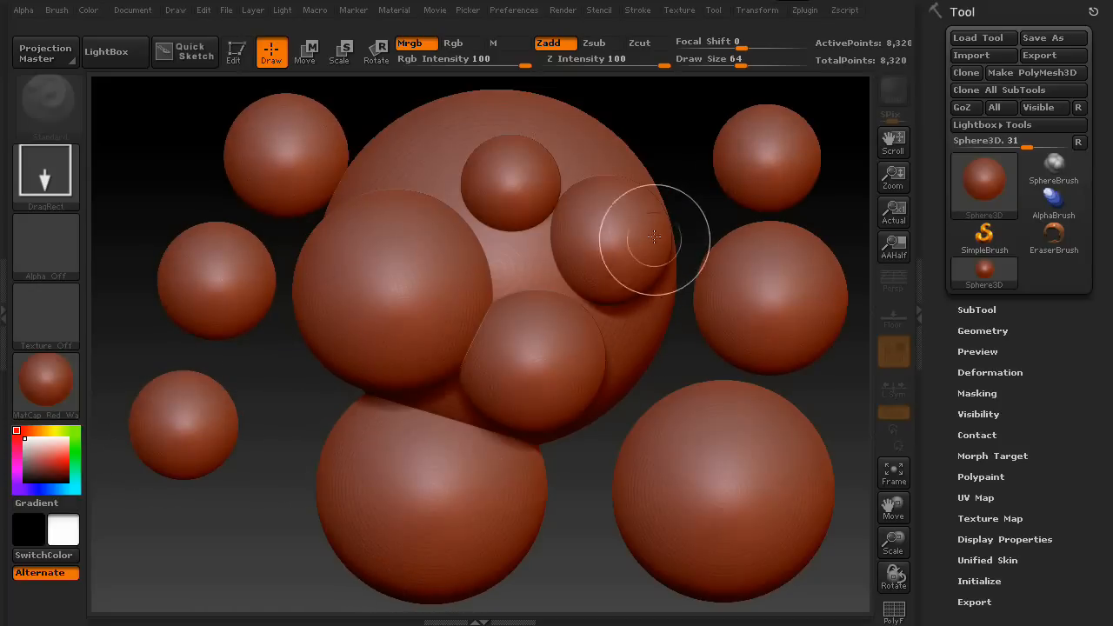
{"action": "mouse_move", "coordinate": [237, 51]}
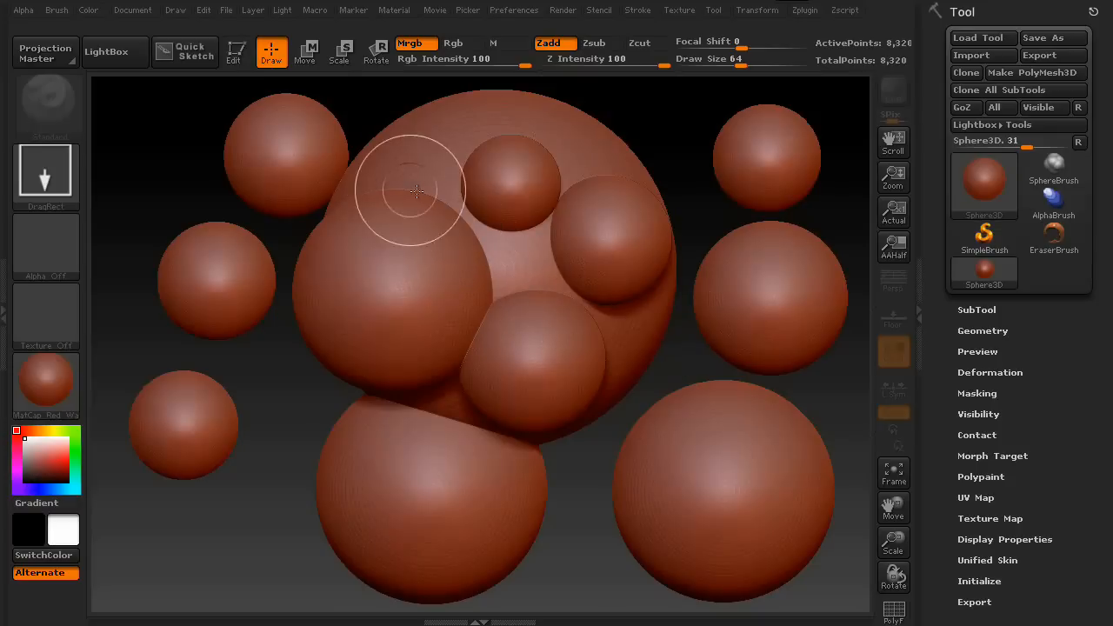
Step: Turn on Edit mode so the last sphere becomes the editable Sphere3D_1 tool
{"action": "left_click", "coordinate": [235, 52]}
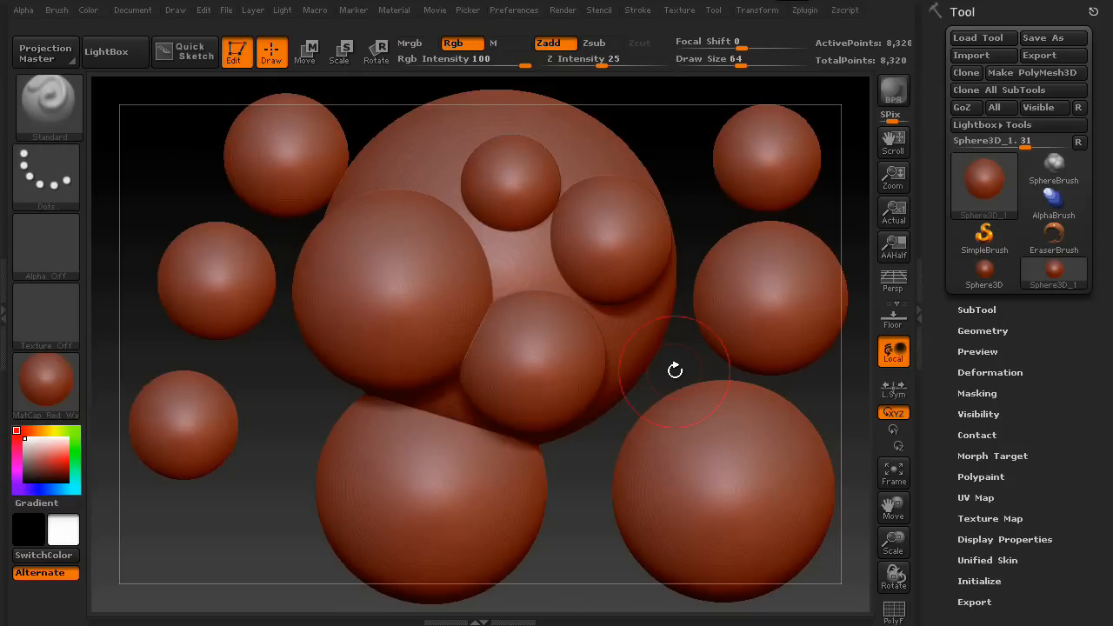
{"action": "mouse_move", "coordinate": [388, 252]}
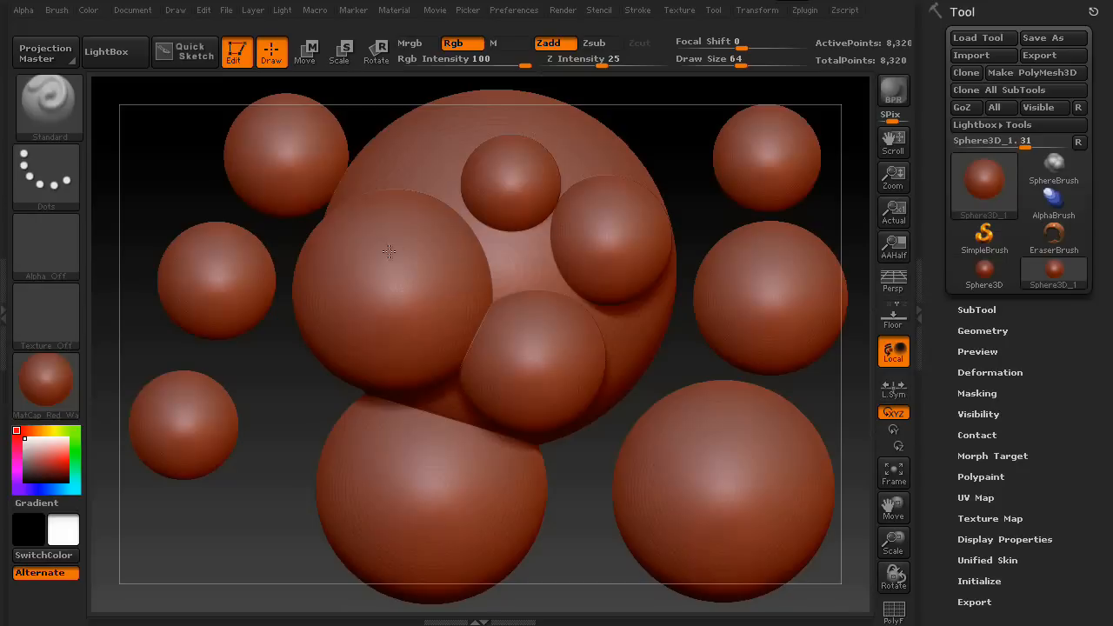
{"action": "mouse_move", "coordinate": [283, 188]}
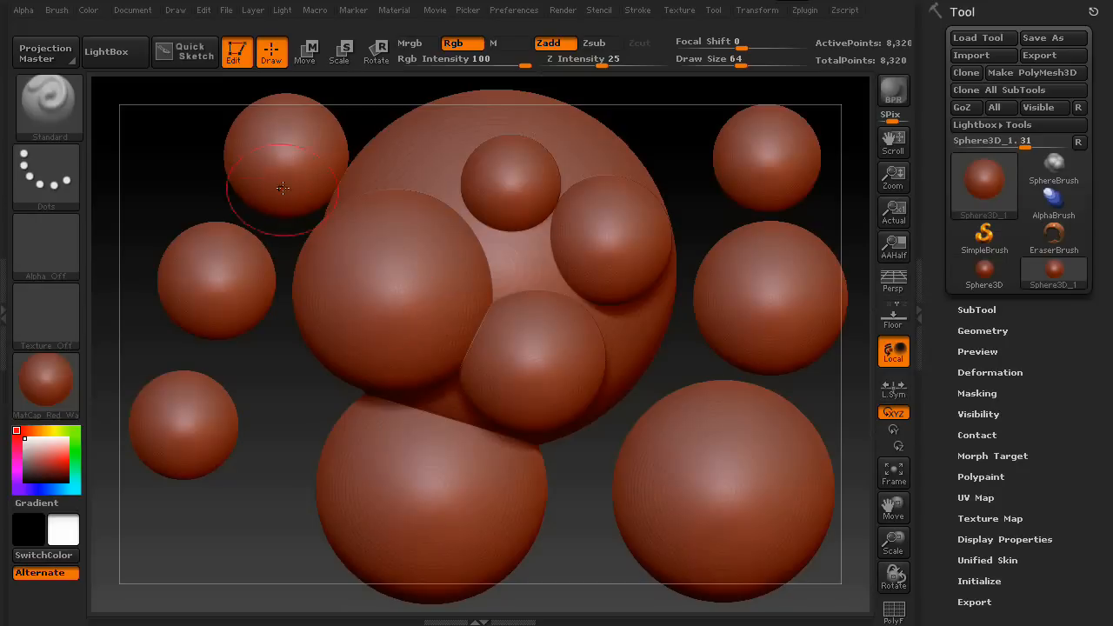
{"action": "mouse_move", "coordinate": [270, 155]}
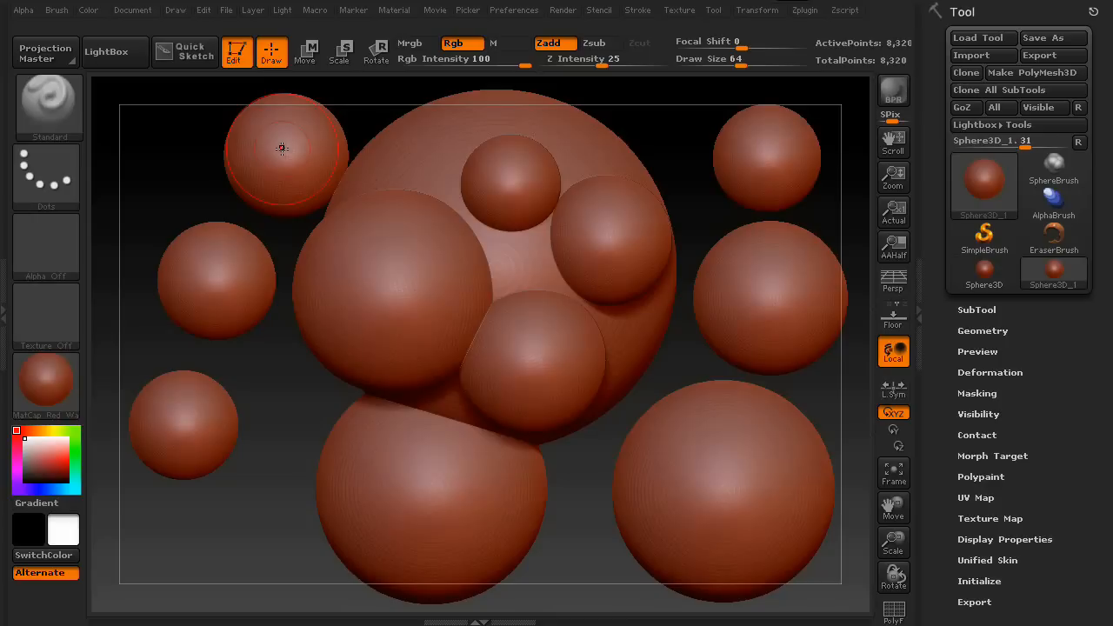
{"action": "mouse_move", "coordinate": [711, 396]}
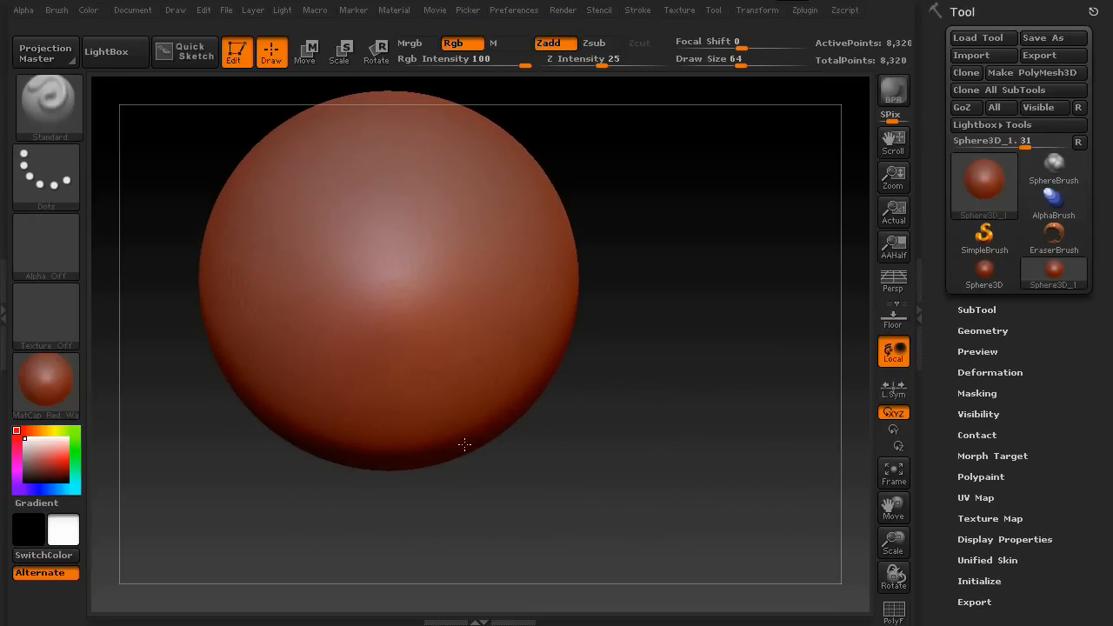
{"action": "mouse_move", "coordinate": [648, 302]}
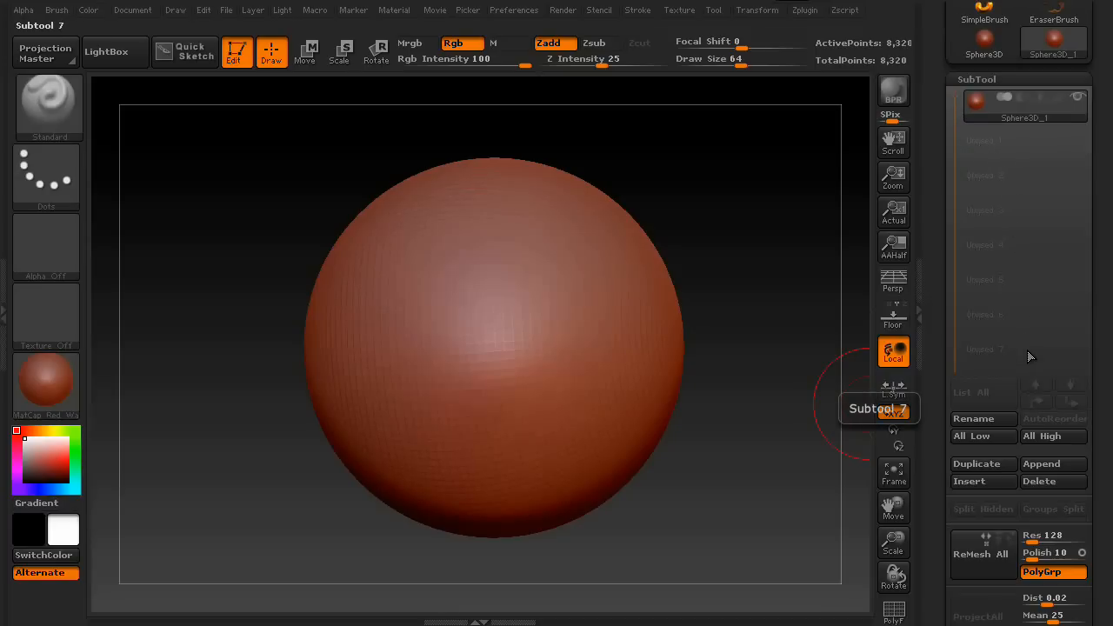
Step: Expand the SubTool subpalette showing only Sphere3D_1
{"action": "left_click", "coordinate": [1026, 106]}
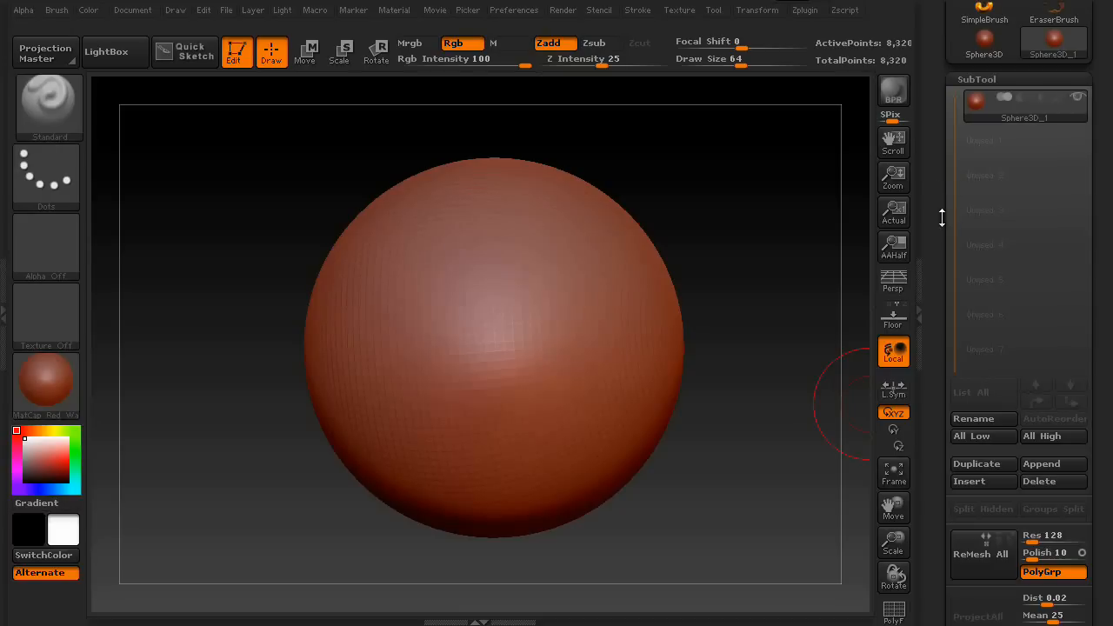
{"action": "mouse_move", "coordinate": [943, 324]}
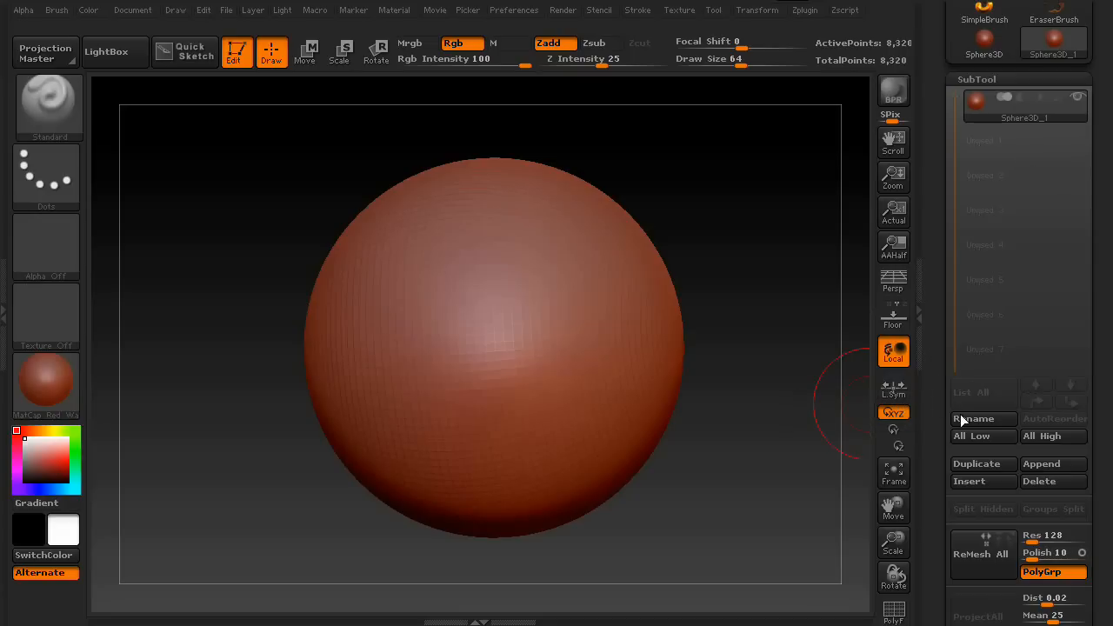
{"action": "mouse_move", "coordinate": [1055, 418]}
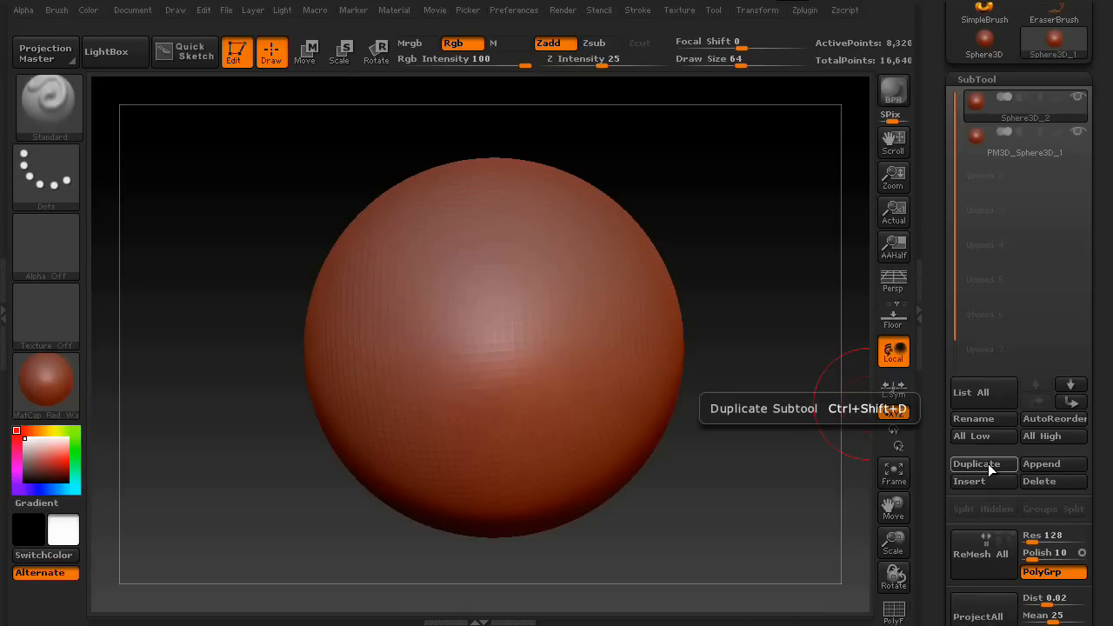
{"action": "mouse_move", "coordinate": [984, 392]}
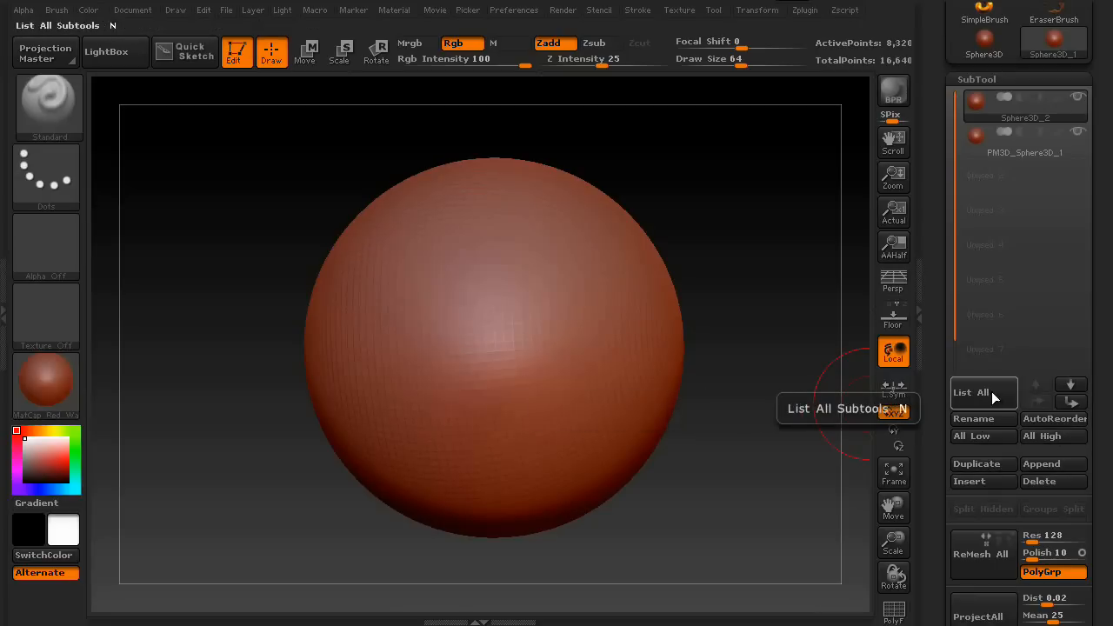
Step: Duplicate the sphere subtool repeatedly up to PM3D_Sphere3D_10 and show the List All overview
{"action": "left_click", "coordinate": [976, 499]}
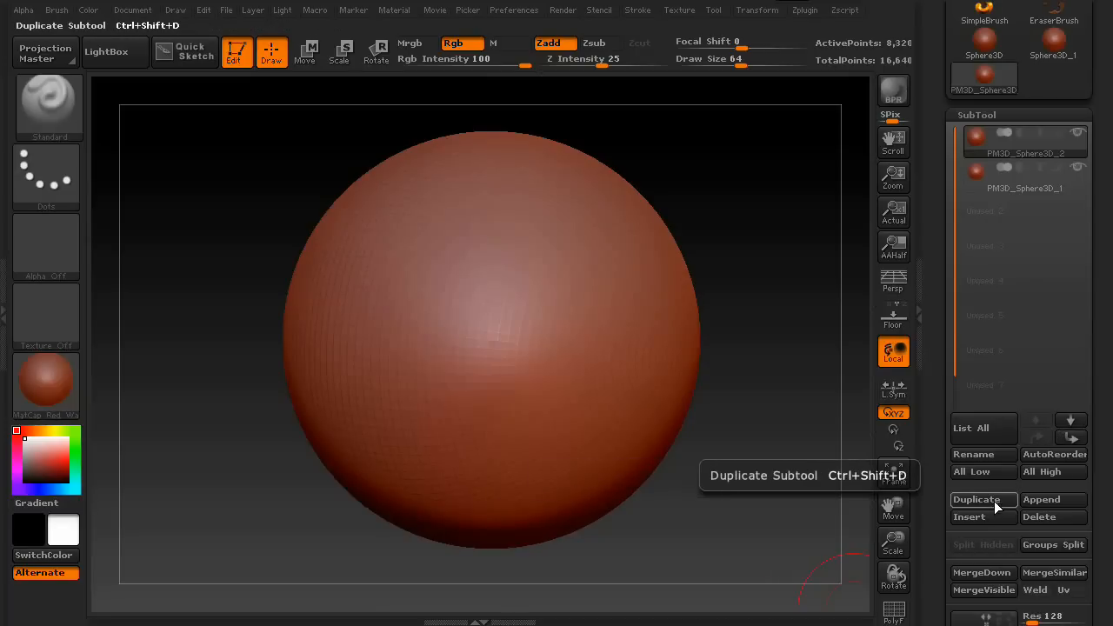
{"action": "left_click", "coordinate": [976, 500]}
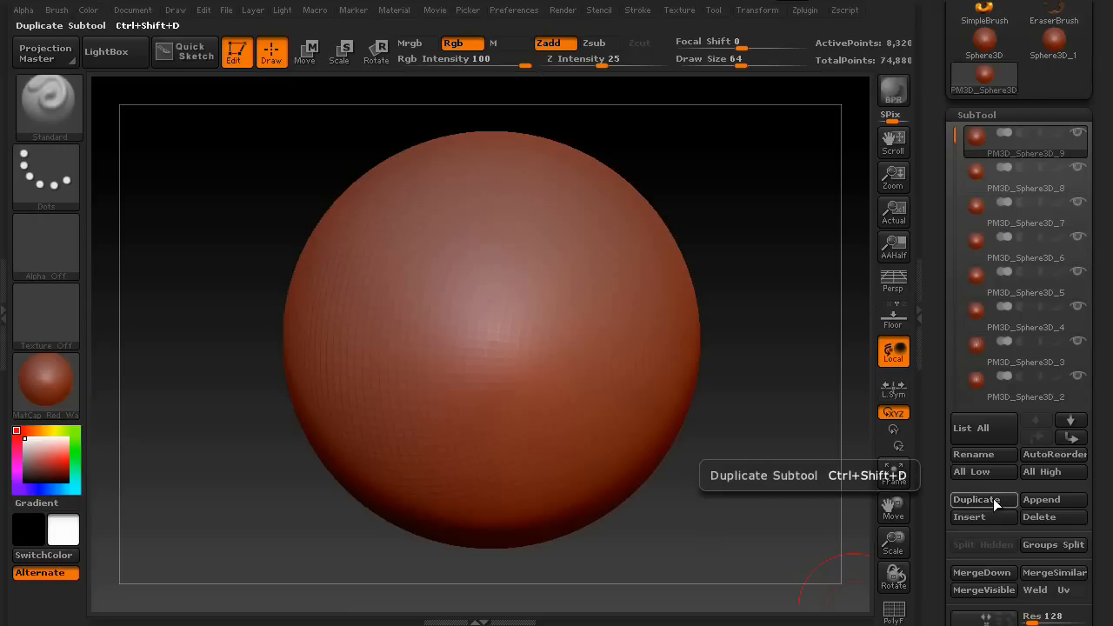
{"action": "left_click", "coordinate": [977, 499]}
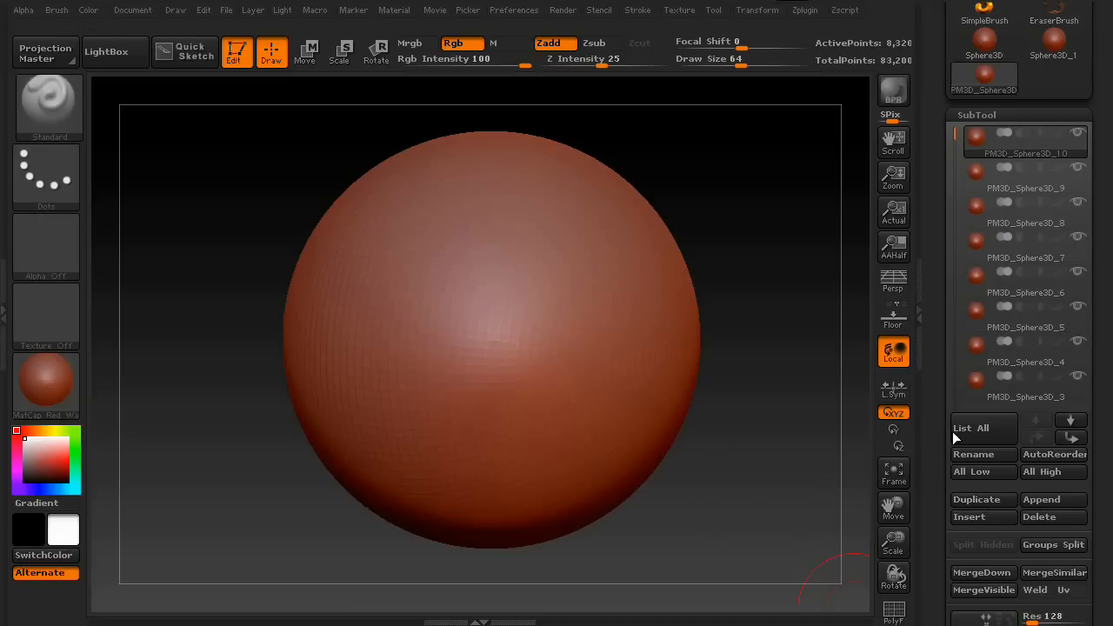
{"action": "left_click", "coordinate": [970, 427]}
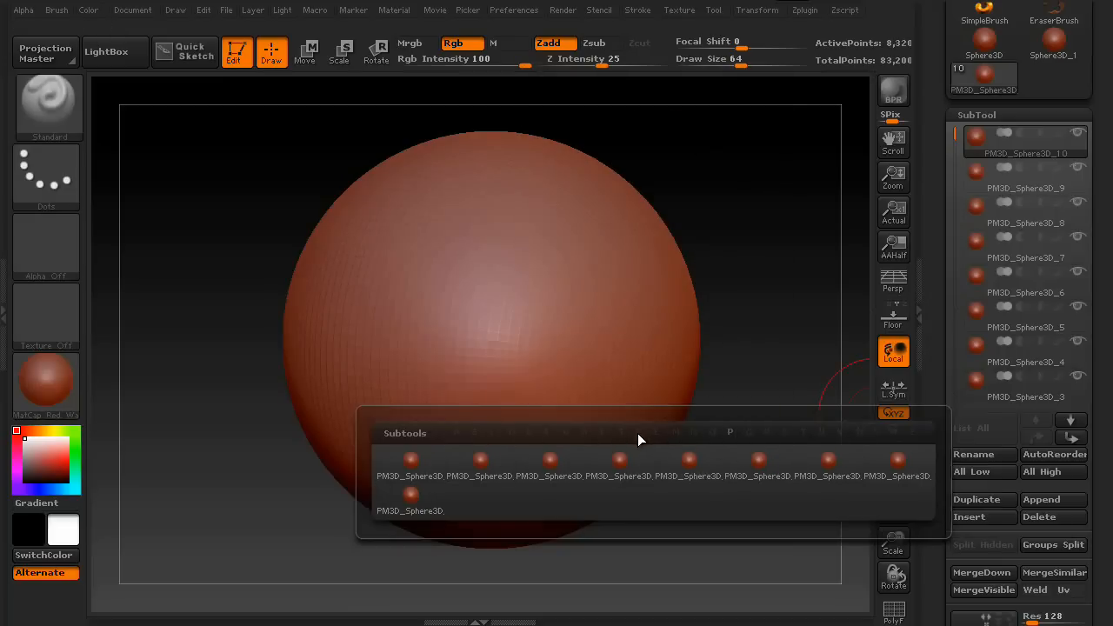
{"action": "mouse_move", "coordinate": [508, 440]}
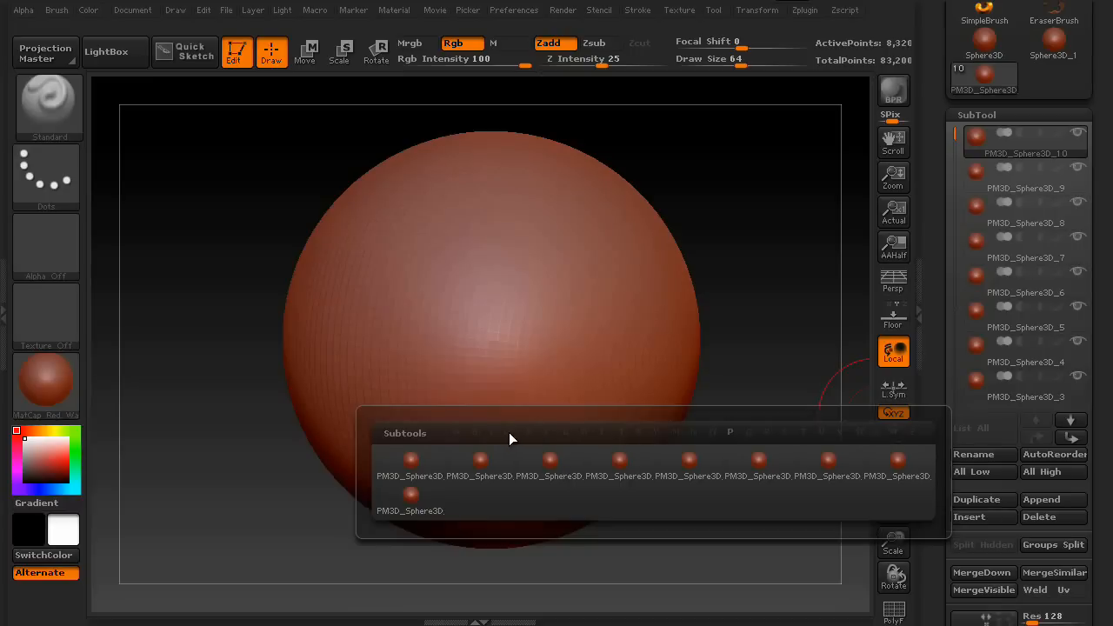
Step: Close and reopen the subtool overview, then select PM3D_Sphere3D_8
{"action": "left_click", "coordinate": [827, 464]}
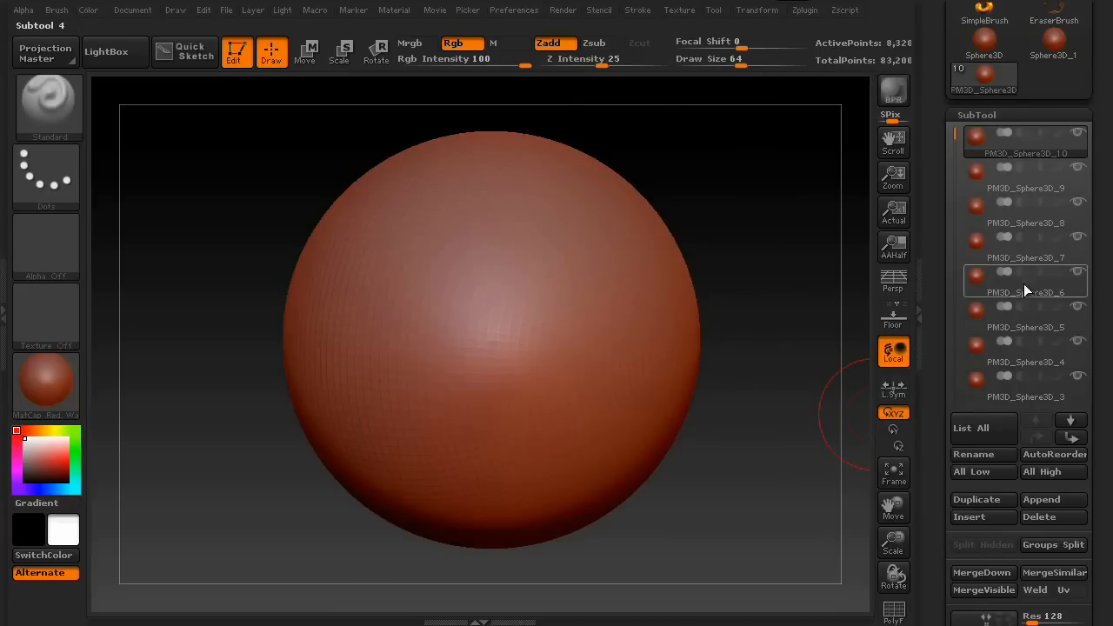
{"action": "mouse_move", "coordinate": [982, 427]}
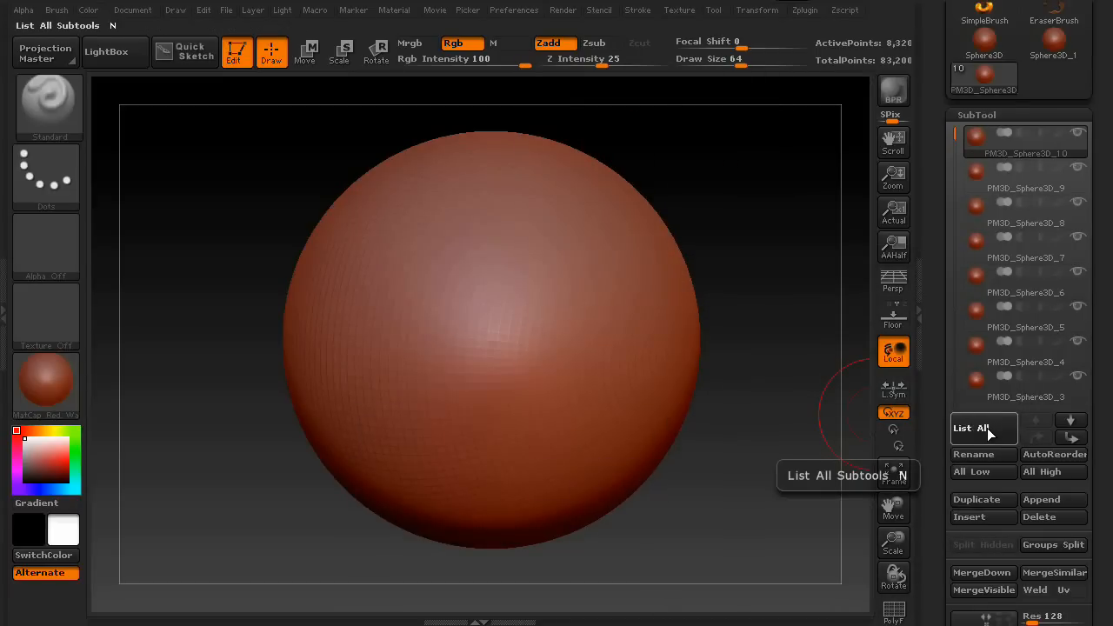
{"action": "left_click", "coordinate": [974, 428]}
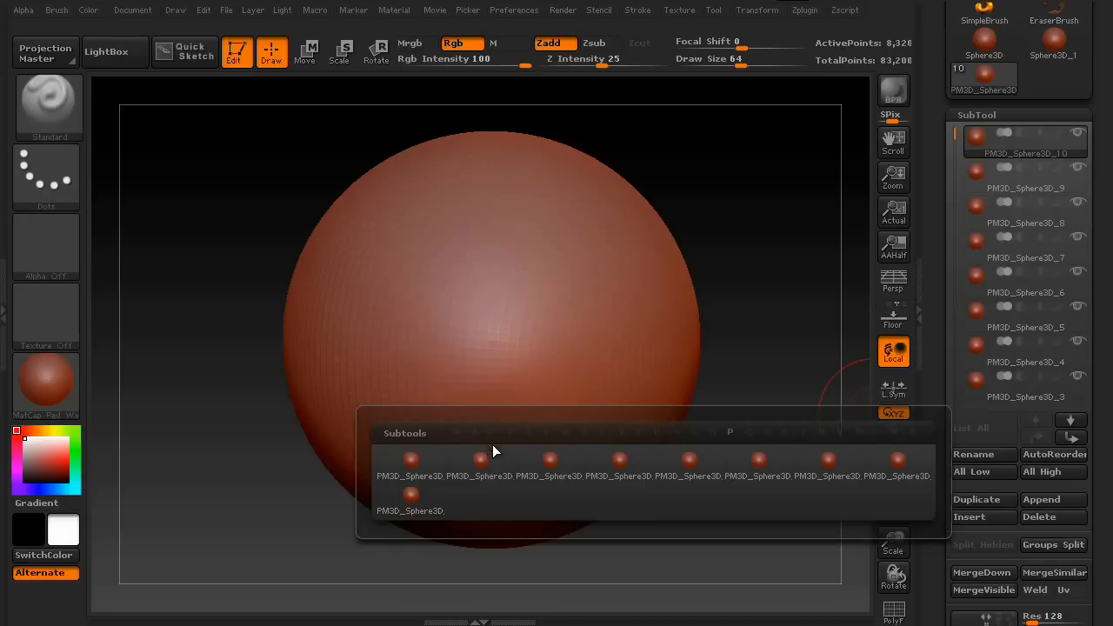
{"action": "mouse_move", "coordinate": [631, 492]}
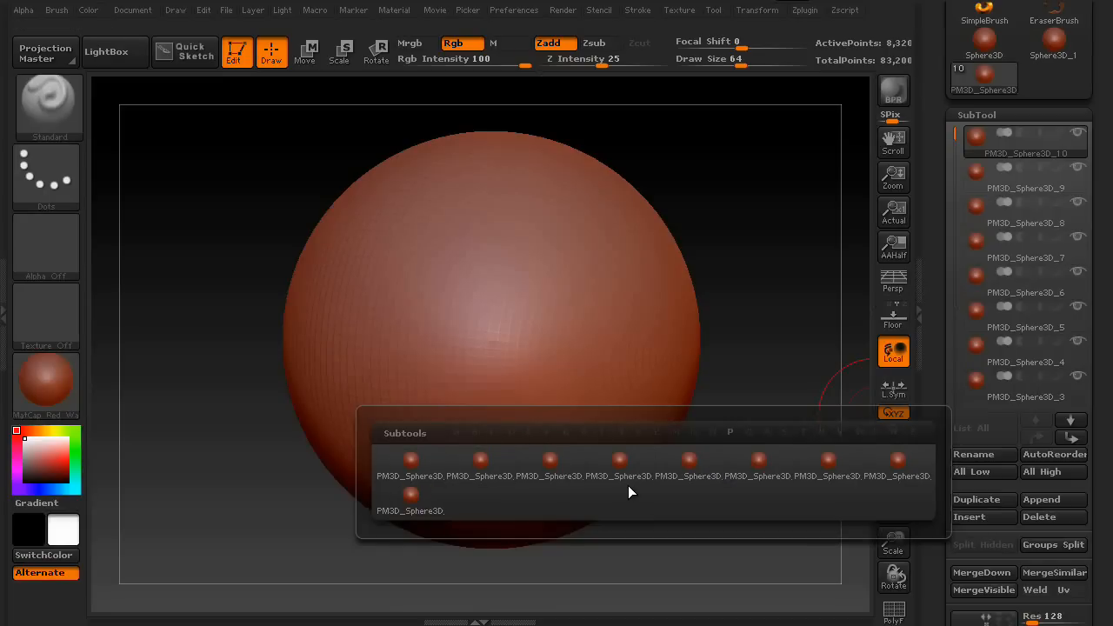
{"action": "left_click", "coordinate": [480, 459]}
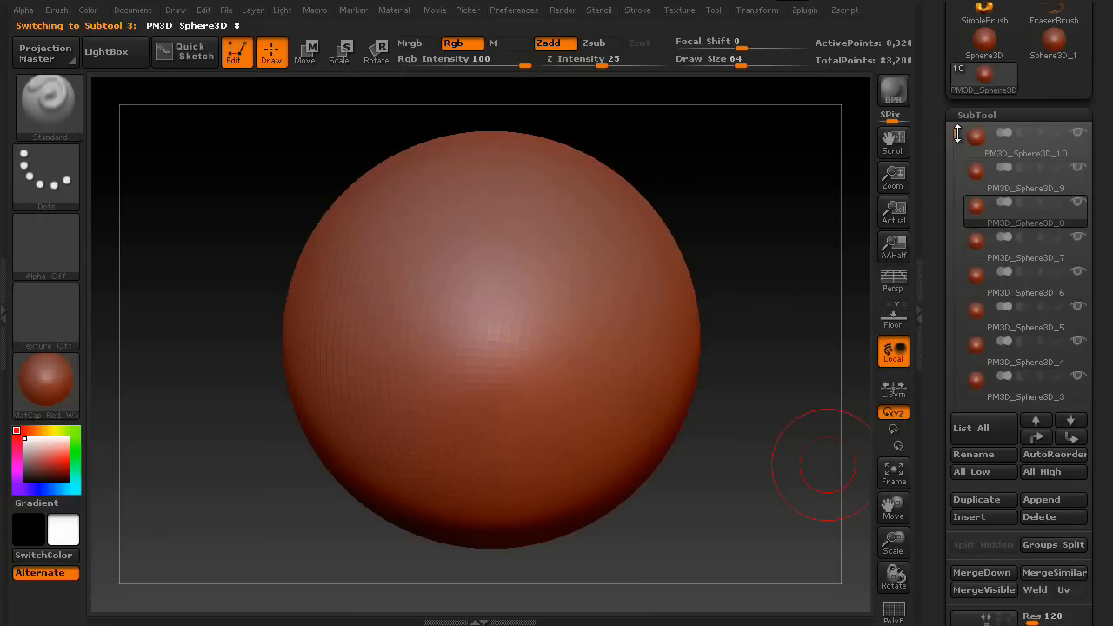
Step: Move PM3D_Sphere3D_8 one place down, below PM3D_Sphere3D_7
{"action": "scroll", "scroll_direction": "down", "scroll_amount": 3}
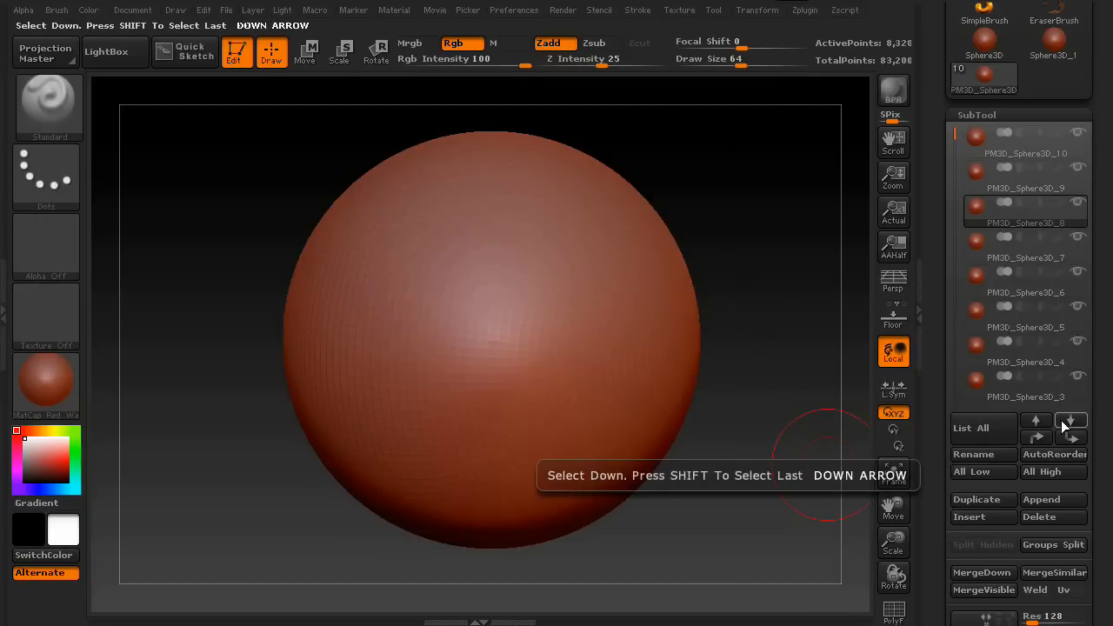
{"action": "left_click", "coordinate": [1035, 421]}
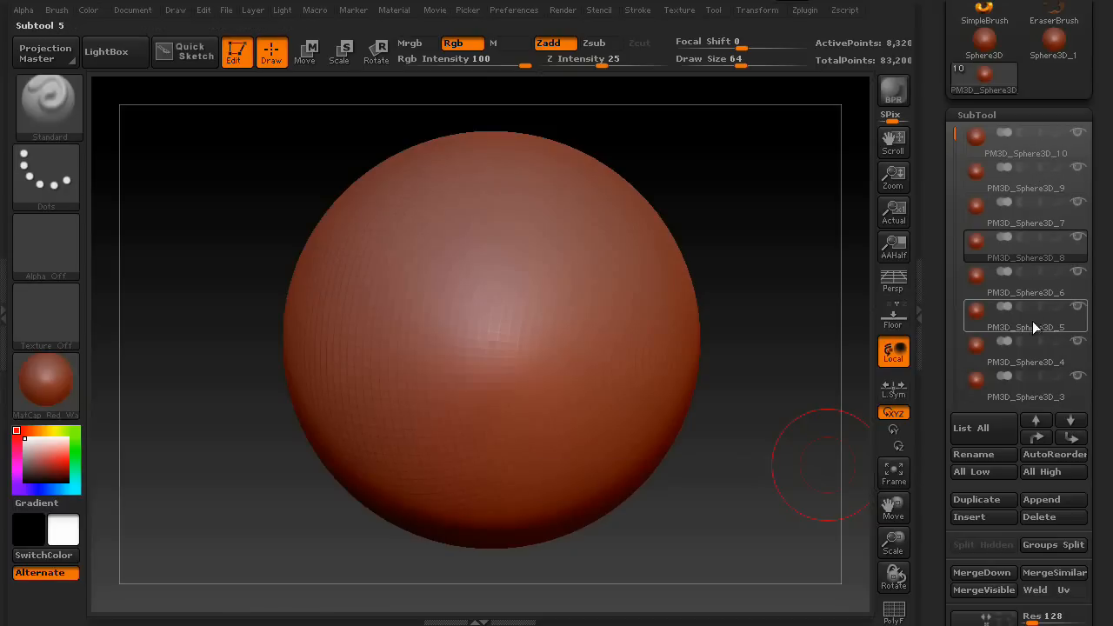
{"action": "left_click", "coordinate": [1025, 397]}
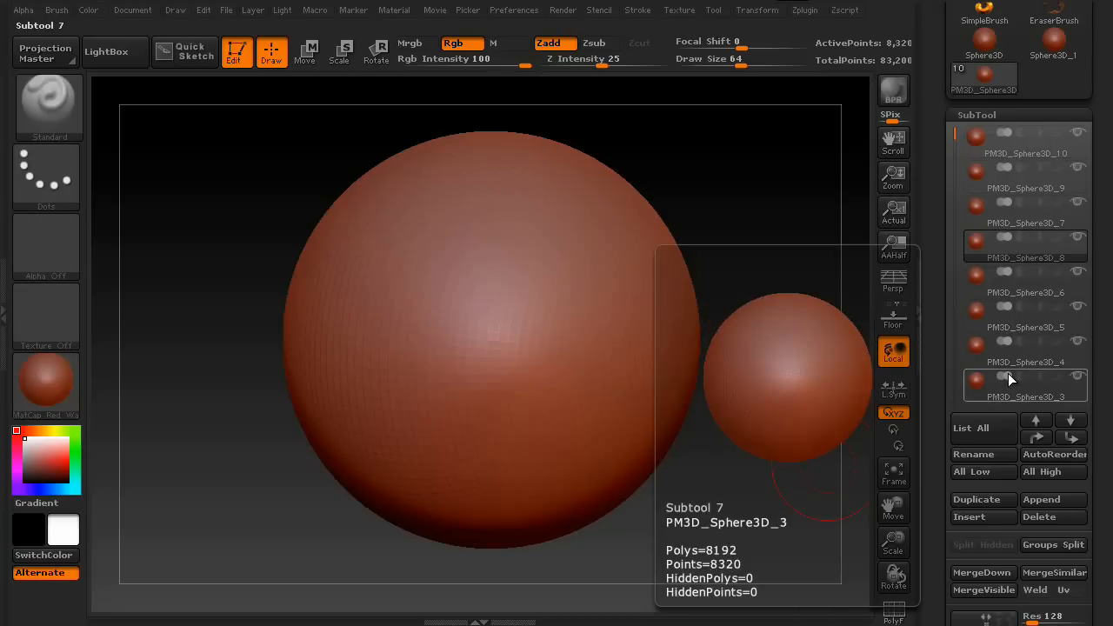
Step: Preview the polygon counts of PM3D_Sphere3D_3 (8,192 polys) and PM3D_Sphere3D_6
{"action": "left_click", "coordinate": [1024, 280]}
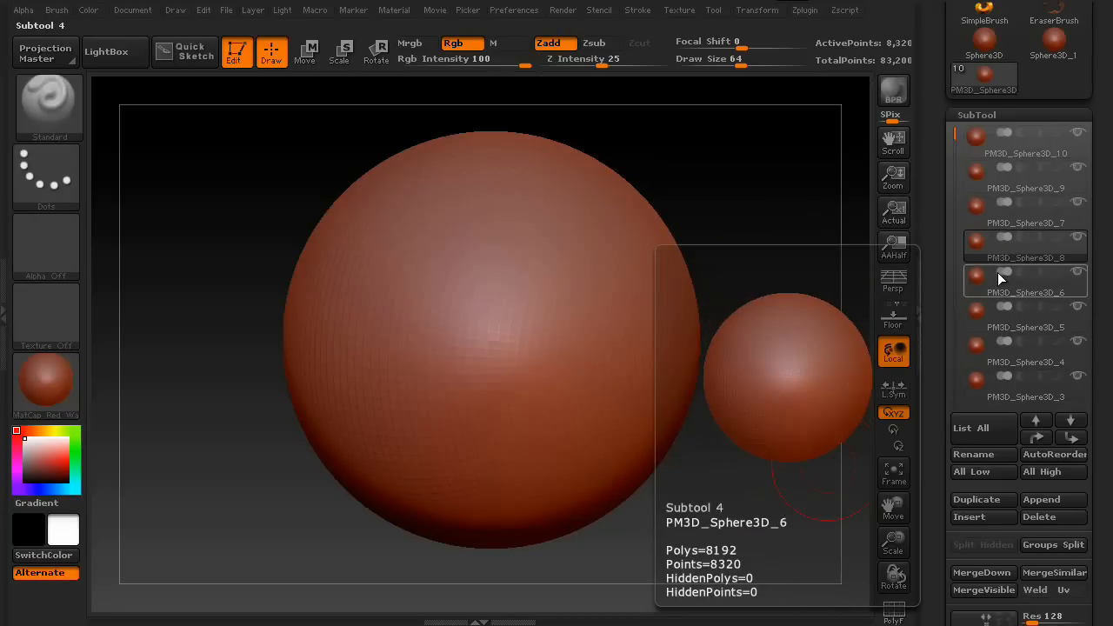
{"action": "left_click", "coordinate": [1026, 171]}
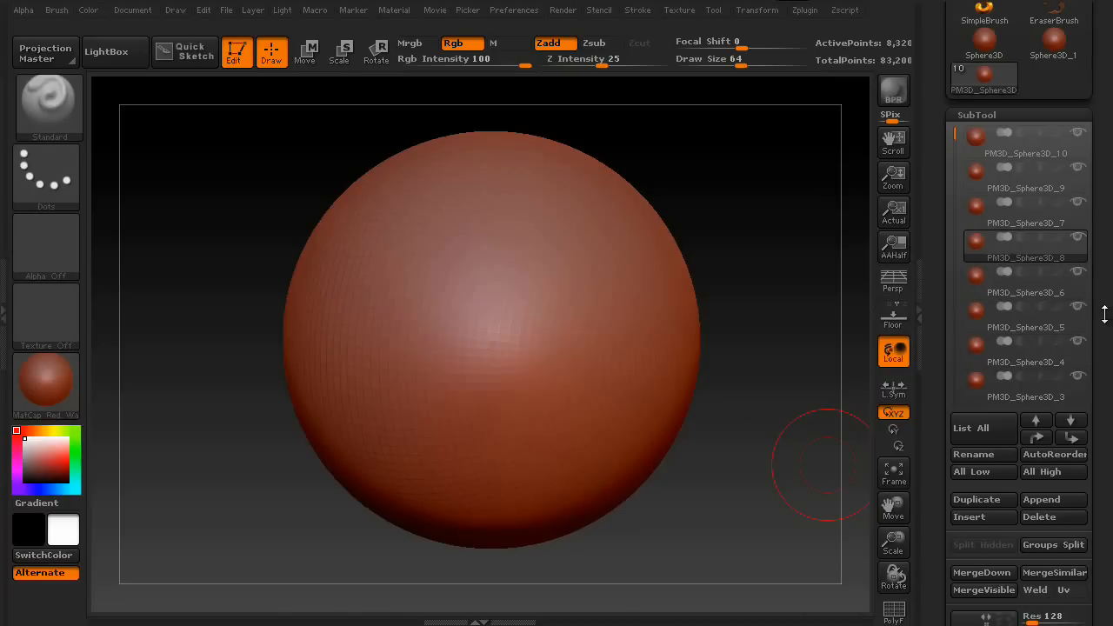
{"action": "mouse_move", "coordinate": [1053, 454]}
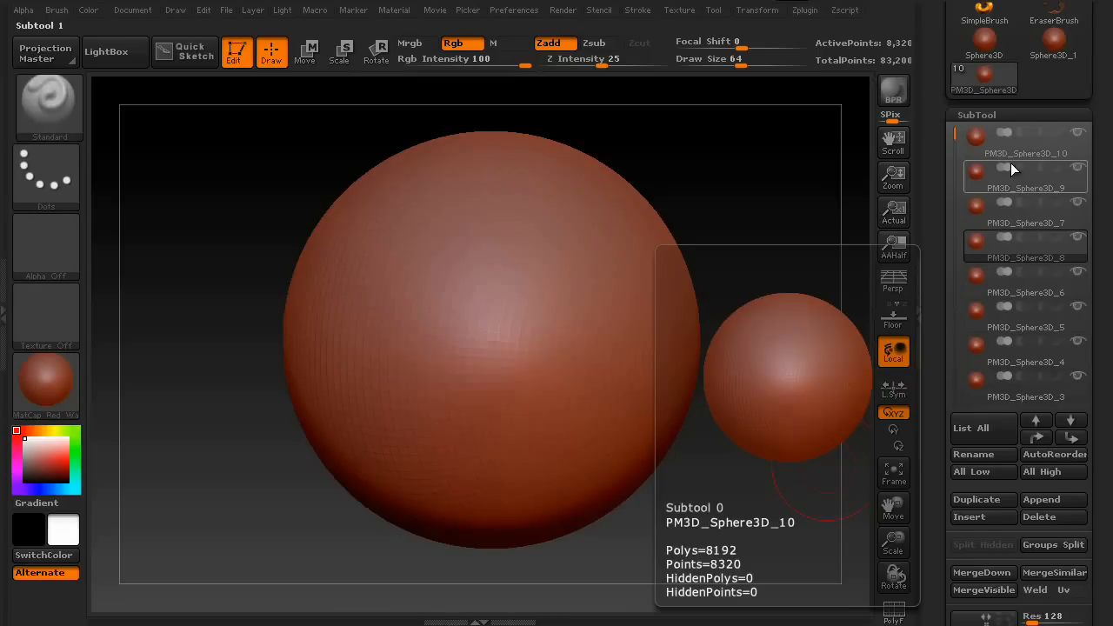
{"action": "left_click", "coordinate": [1024, 397]}
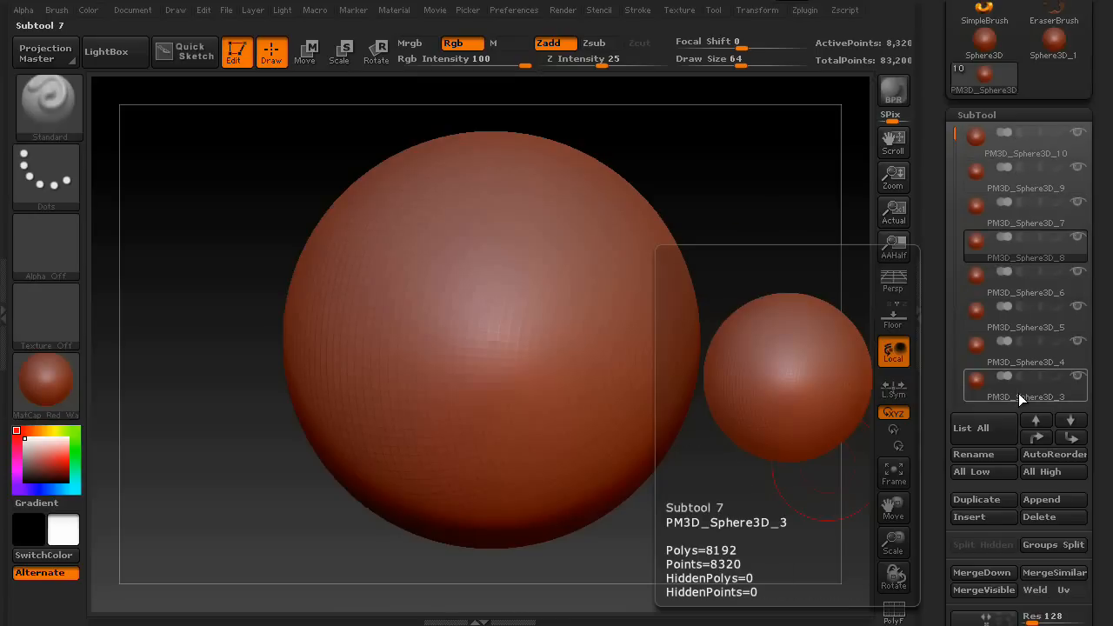
{"action": "left_click", "coordinate": [1024, 142]}
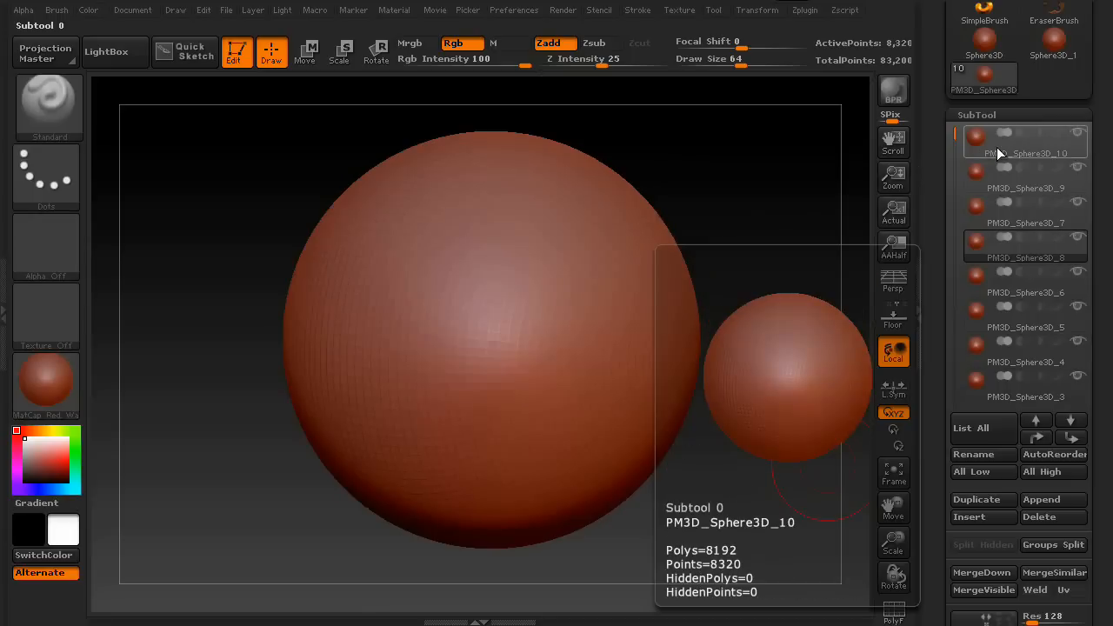
{"action": "mouse_move", "coordinate": [1017, 145]}
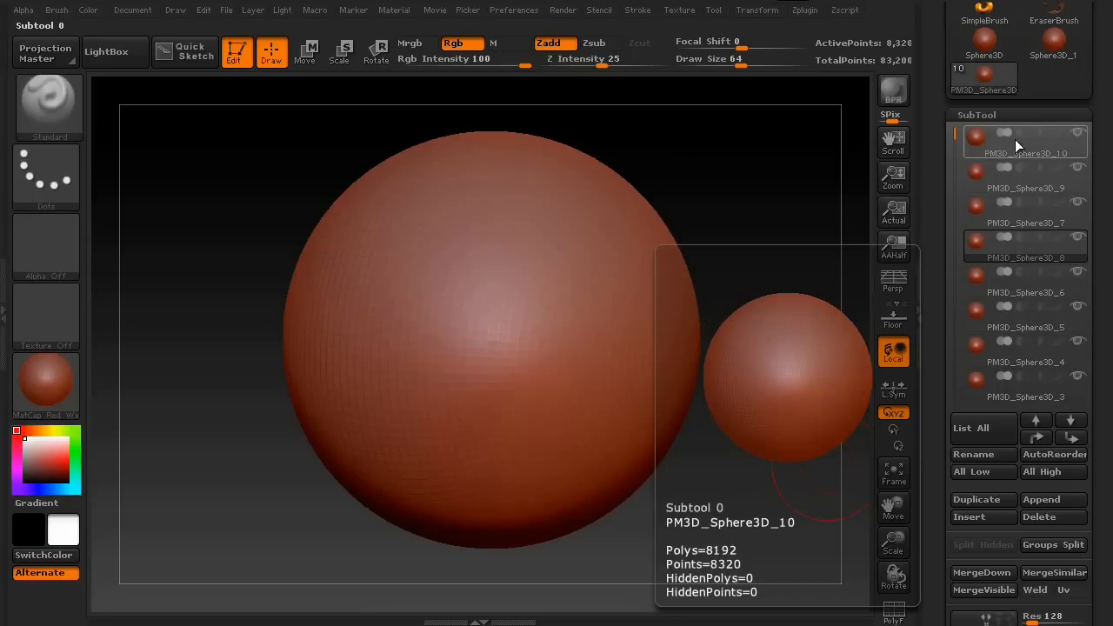
{"action": "left_click", "coordinate": [1026, 397]}
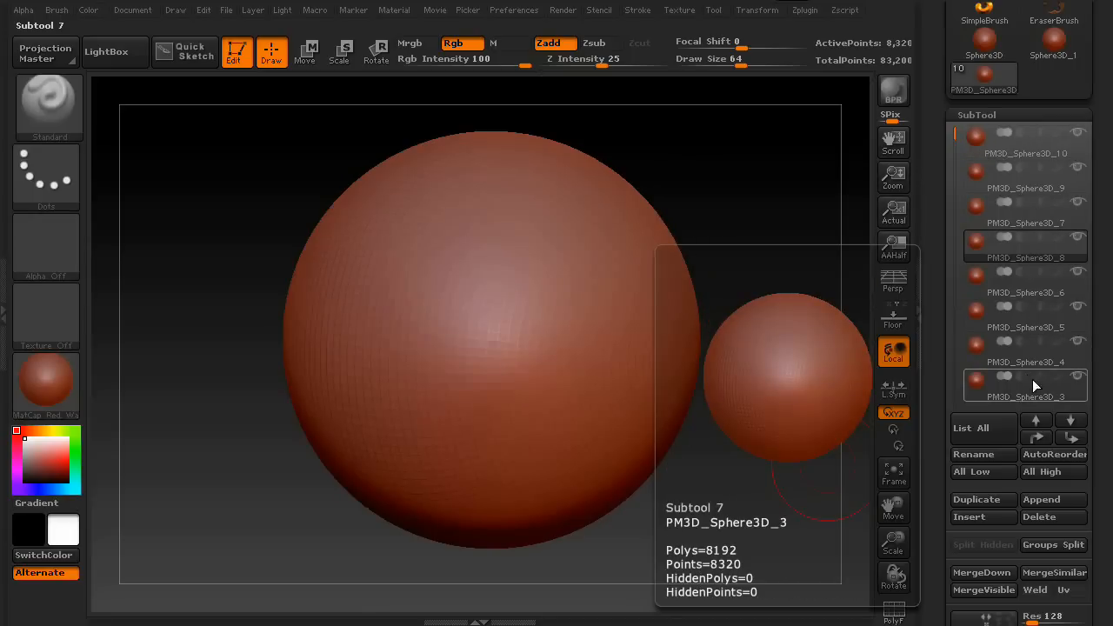
{"action": "mouse_move", "coordinate": [1052, 454]}
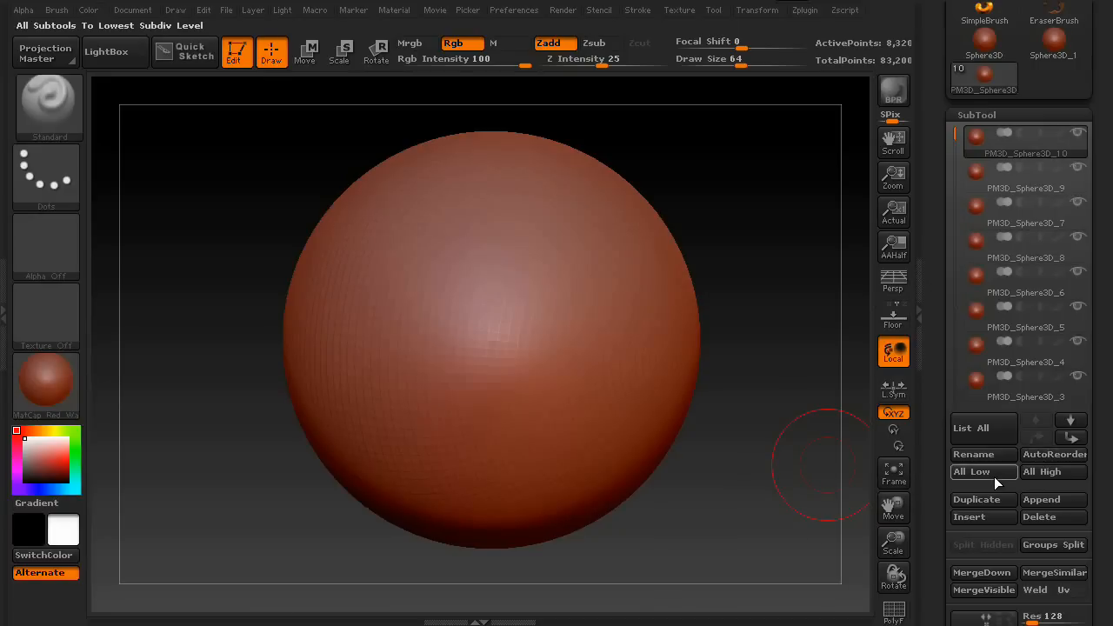
{"action": "mouse_move", "coordinate": [983, 472]}
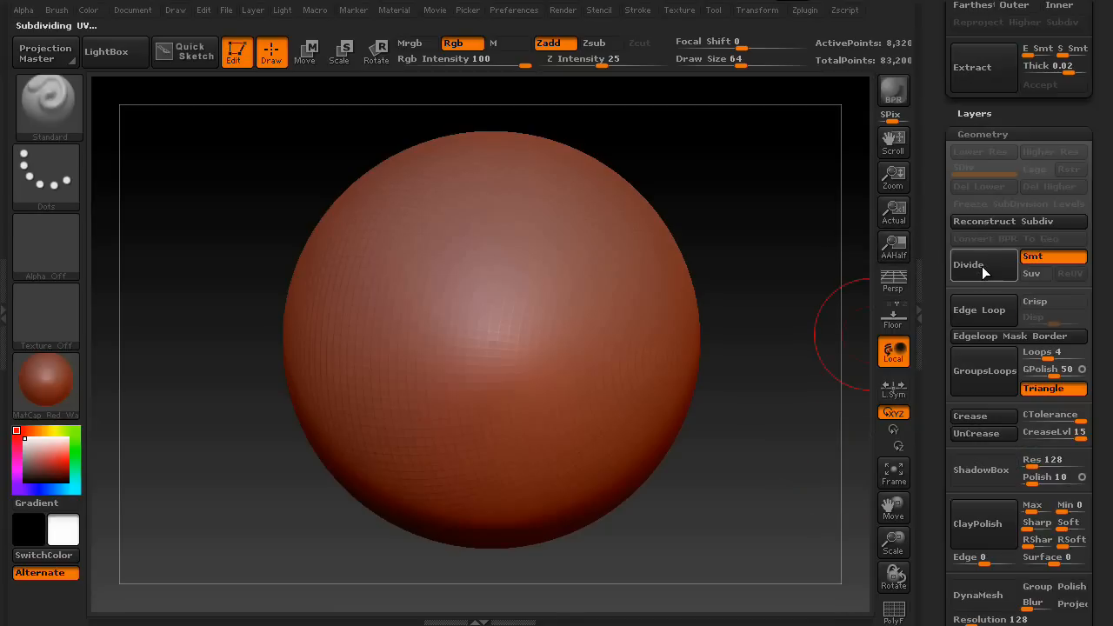
Step: Subdivide the active sphere to level 3 and sculpt a large bulge on its upper left
{"action": "left_click", "coordinate": [968, 265]}
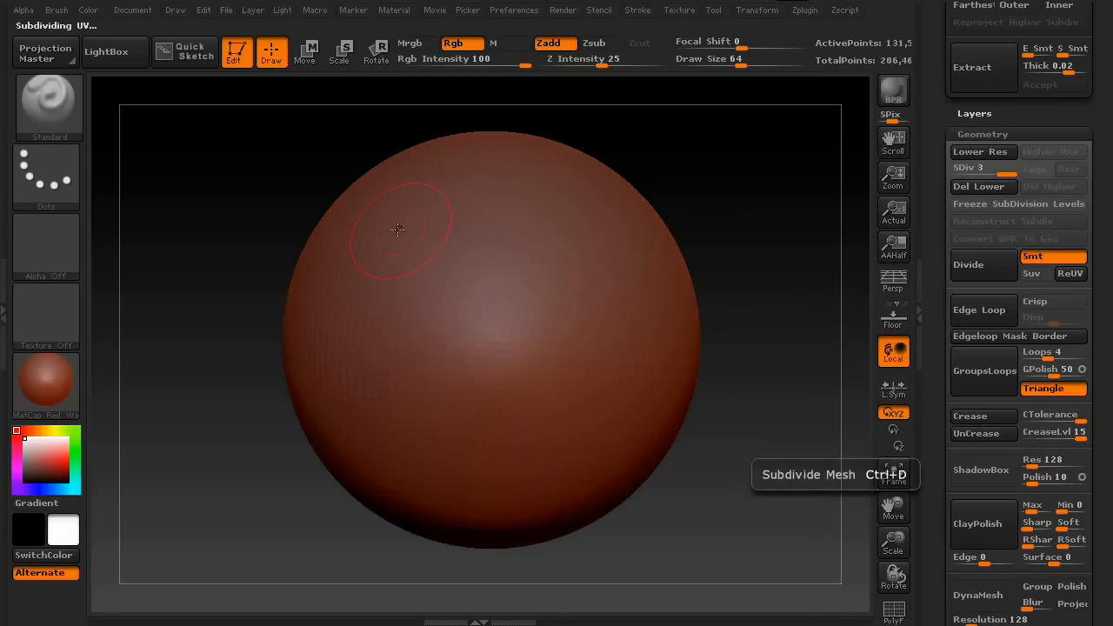
{"action": "left_click_drag", "start_coordinate": [397, 230], "coordinate": [369, 376]}
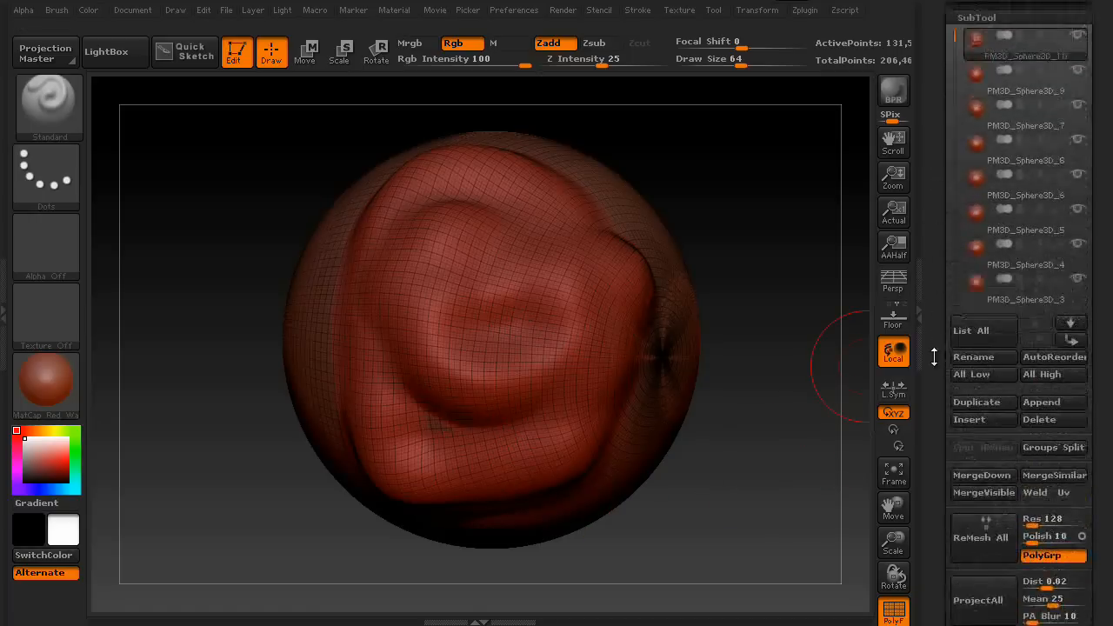
{"action": "left_click", "coordinate": [1024, 143]}
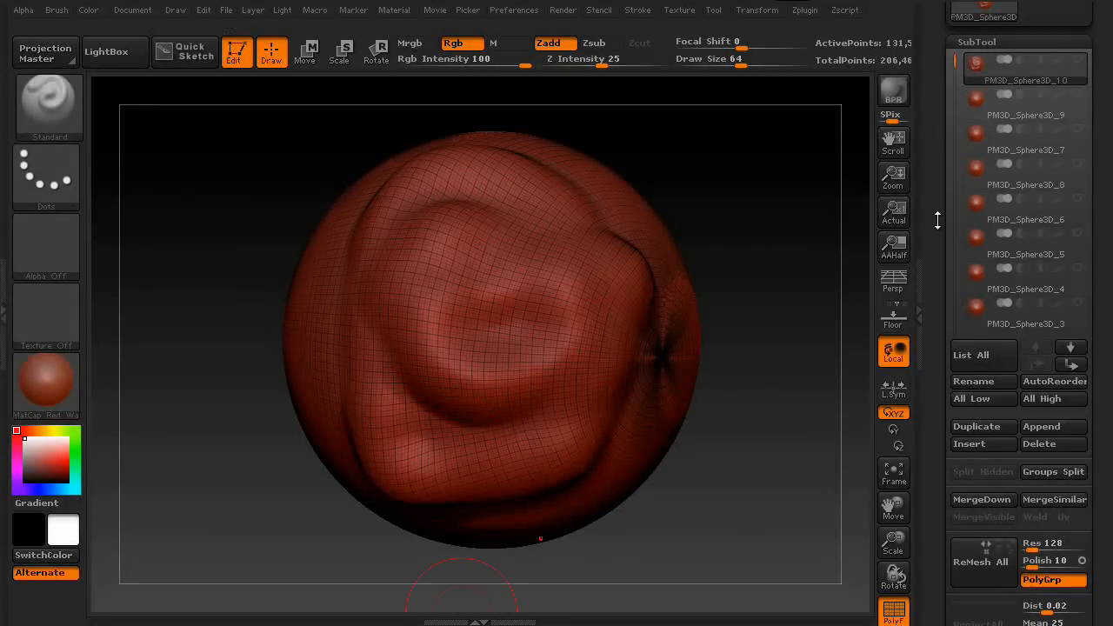
{"action": "mouse_move", "coordinate": [928, 173]}
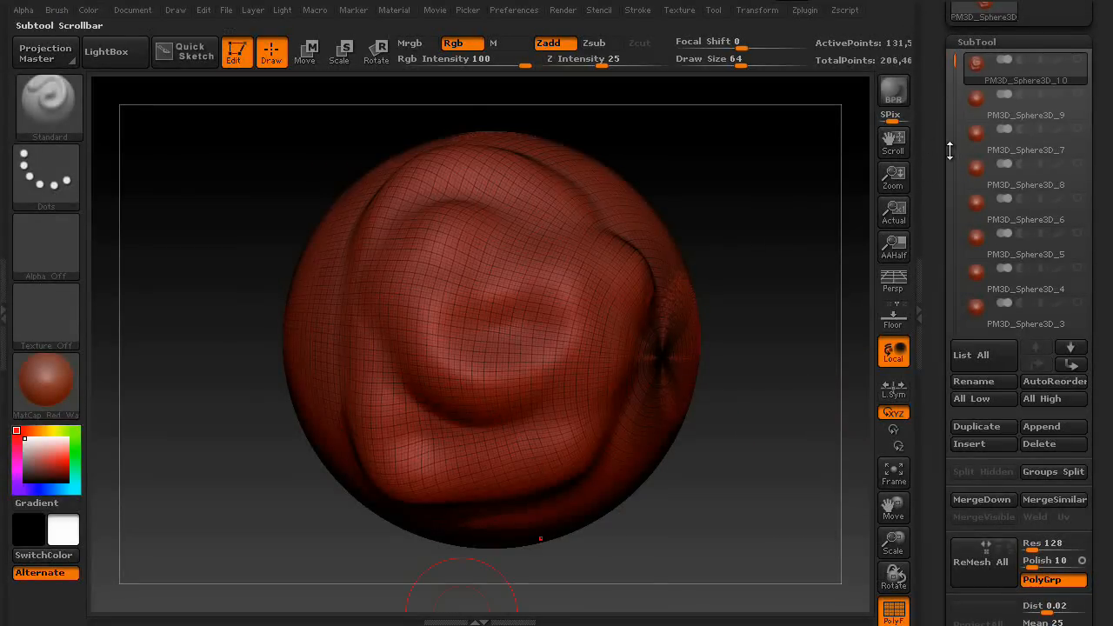
{"action": "mouse_move", "coordinate": [1025, 311]}
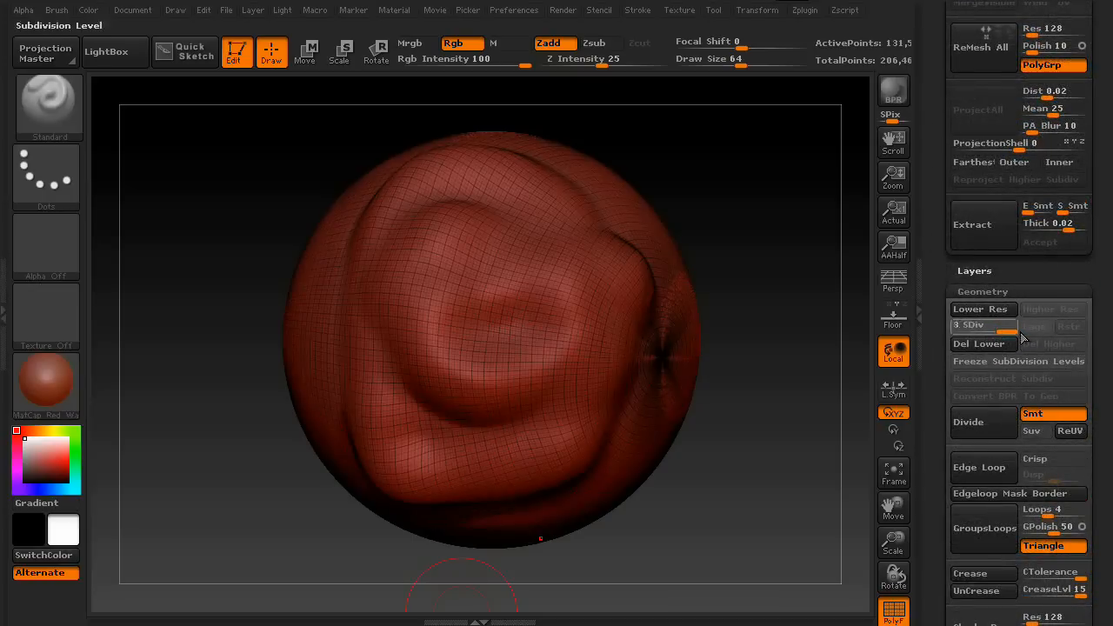
{"action": "left_click", "coordinate": [982, 308]}
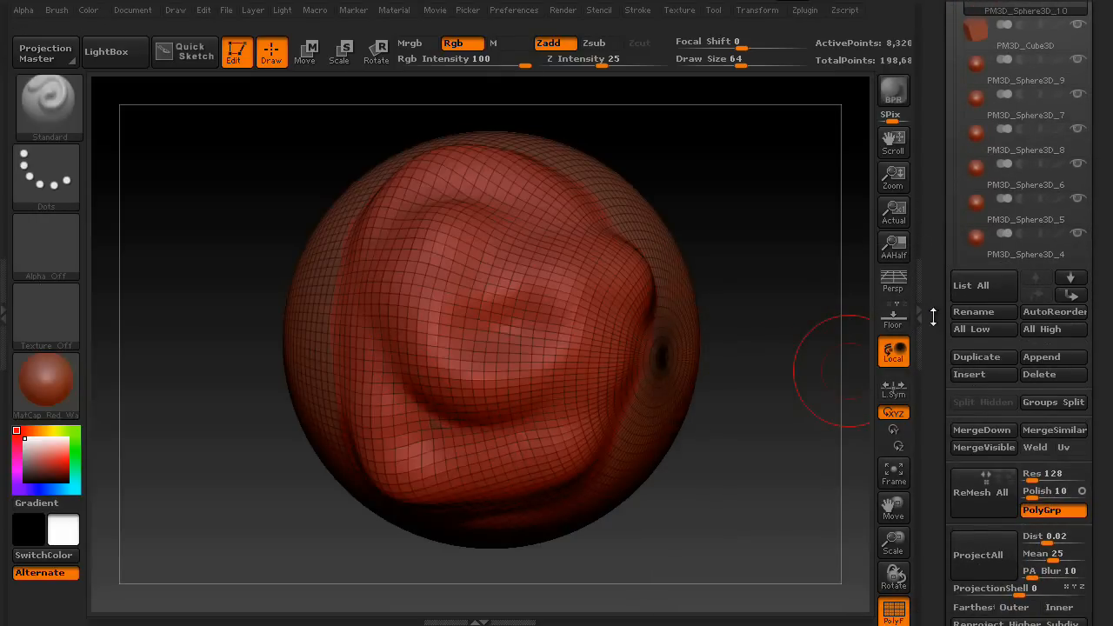
{"action": "mouse_move", "coordinate": [1042, 356]}
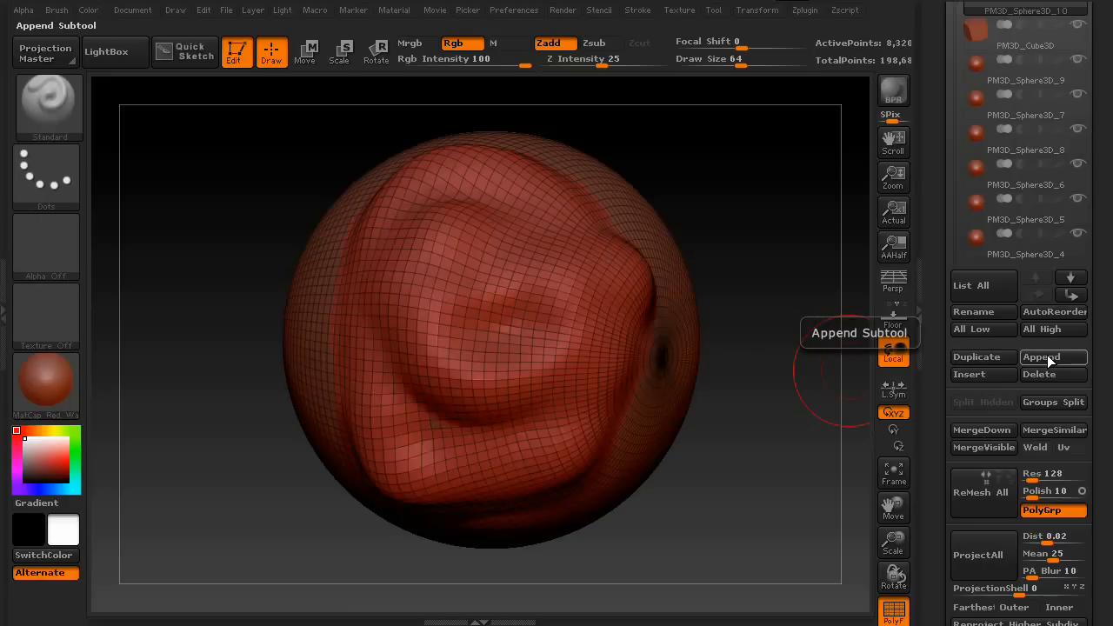
Step: Insert a Cube3D subtool and preview its 512 polys and the 74,240-poly stack total
{"action": "left_click", "coordinate": [1048, 356]}
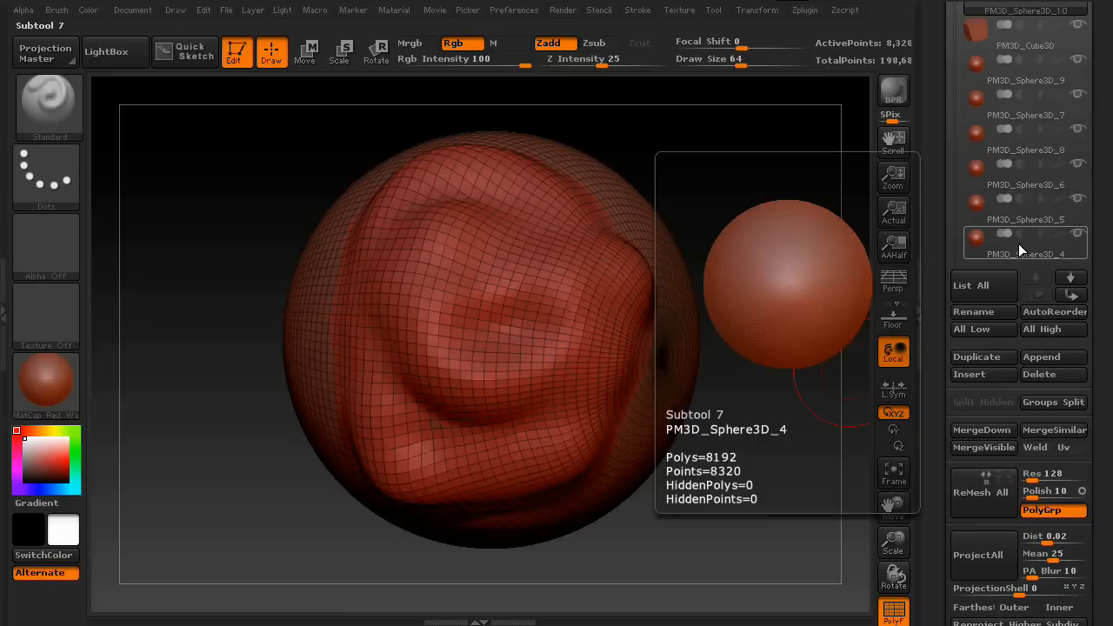
{"action": "left_click", "coordinate": [968, 374]}
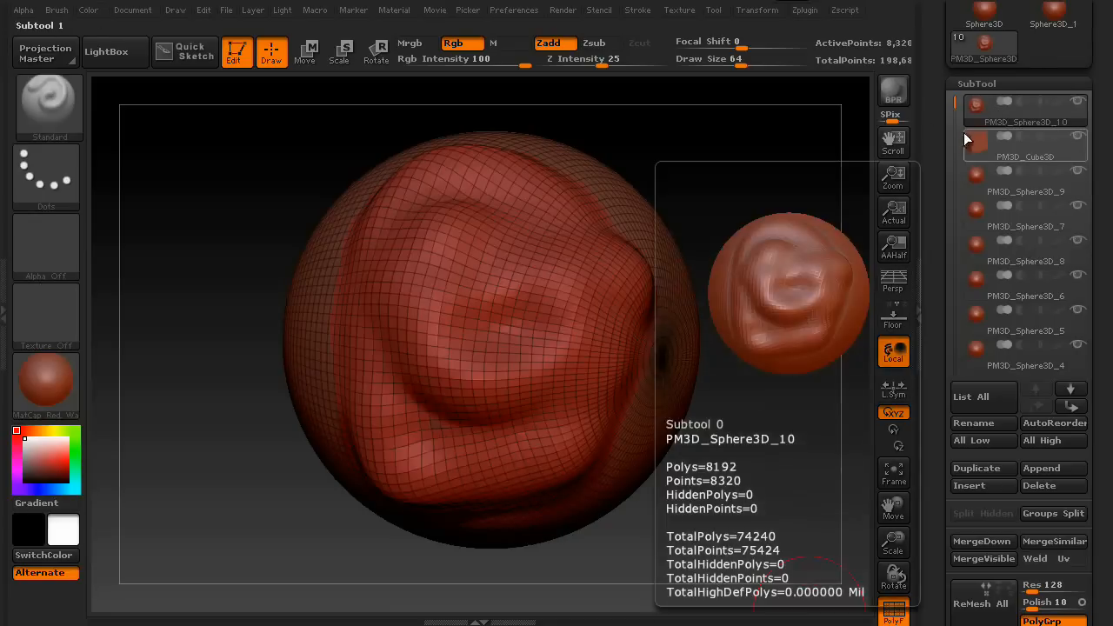
{"action": "left_click", "coordinate": [1026, 145]}
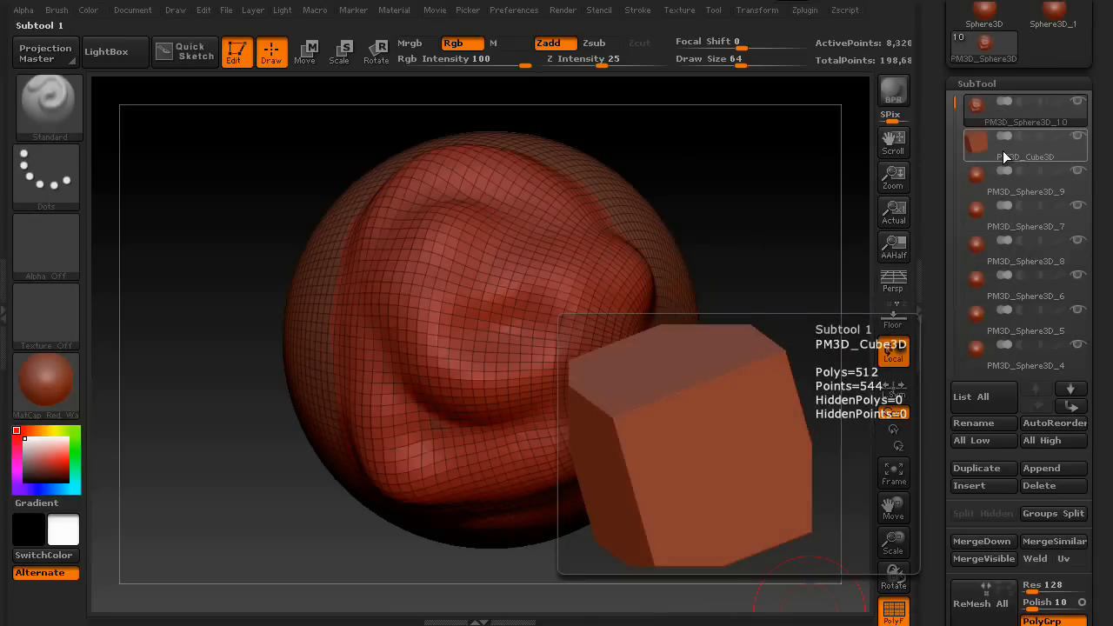
{"action": "left_click", "coordinate": [1040, 487]}
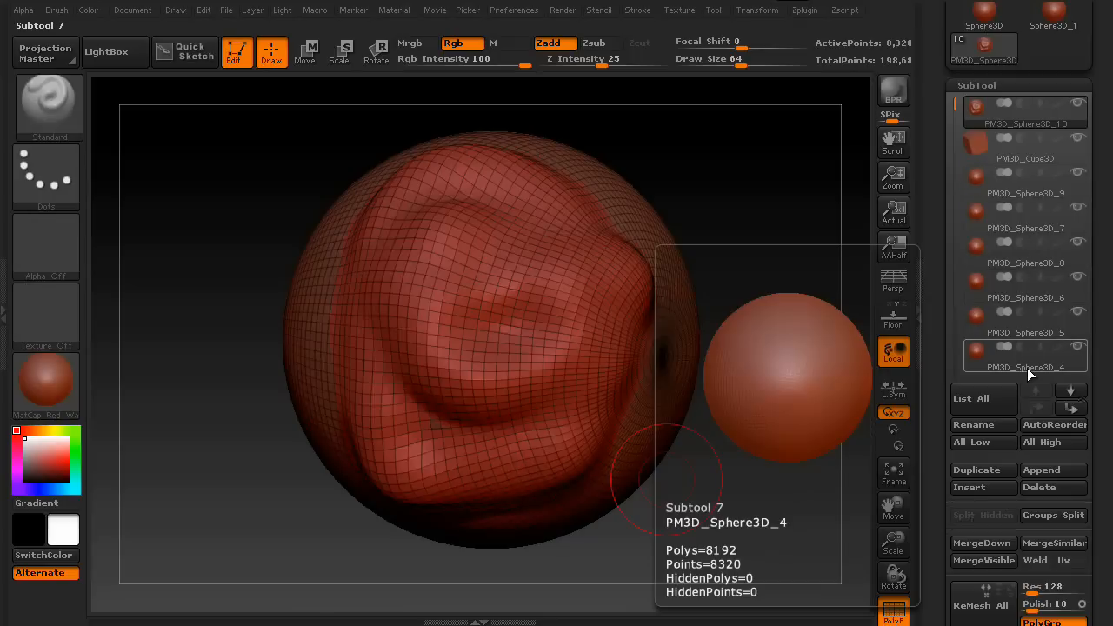
{"action": "left_click", "coordinate": [1039, 487]}
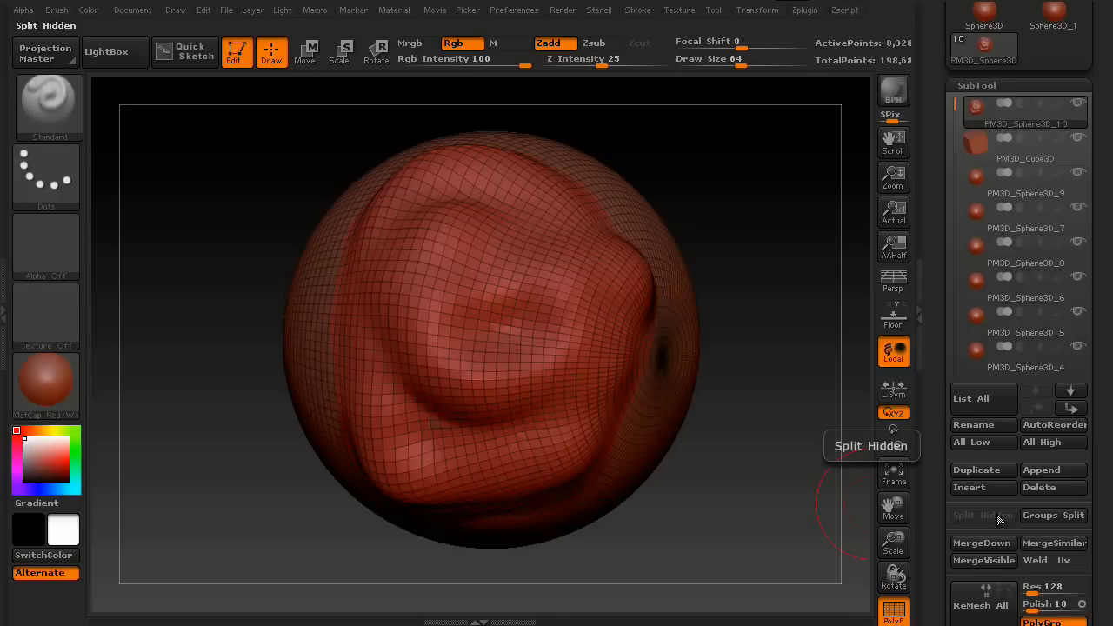
{"action": "mouse_move", "coordinate": [984, 560]}
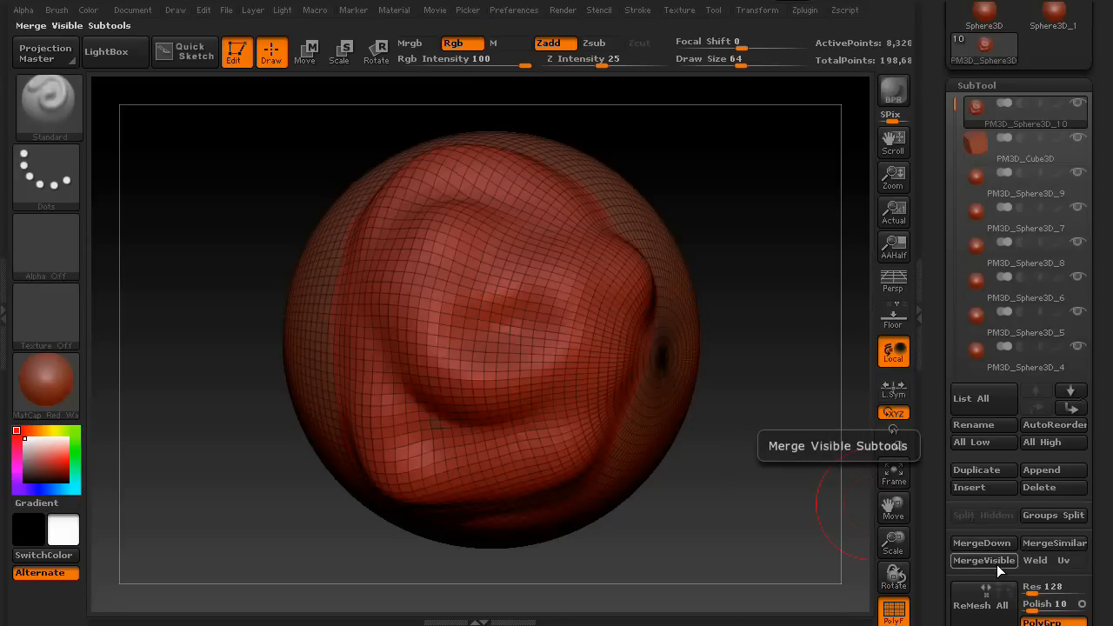
{"action": "mouse_move", "coordinate": [1054, 542]}
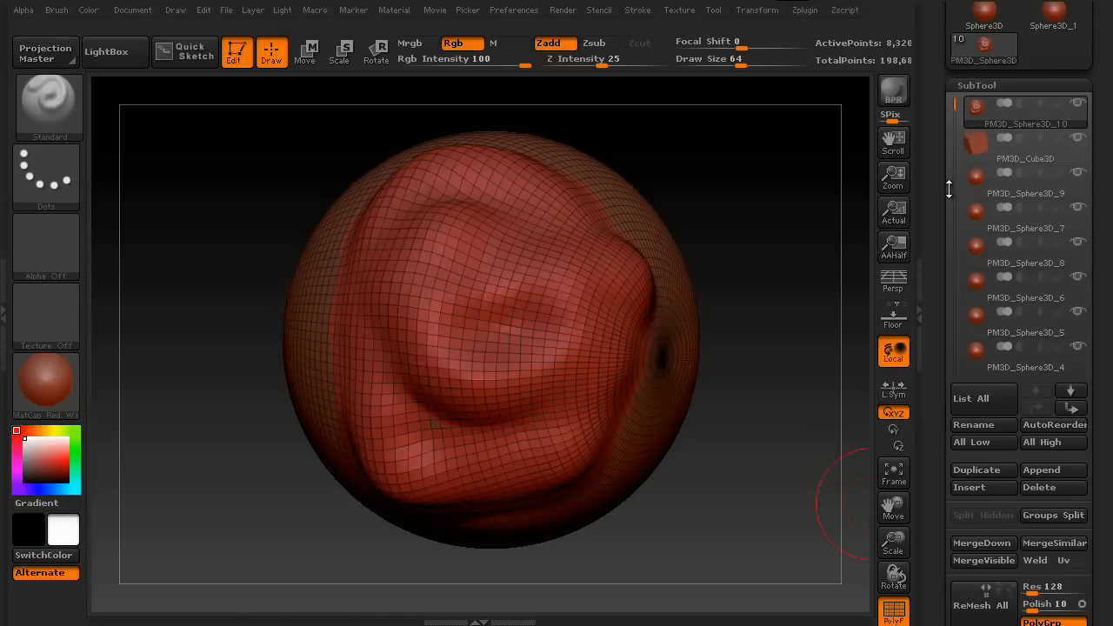
{"action": "mouse_move", "coordinate": [1054, 543]}
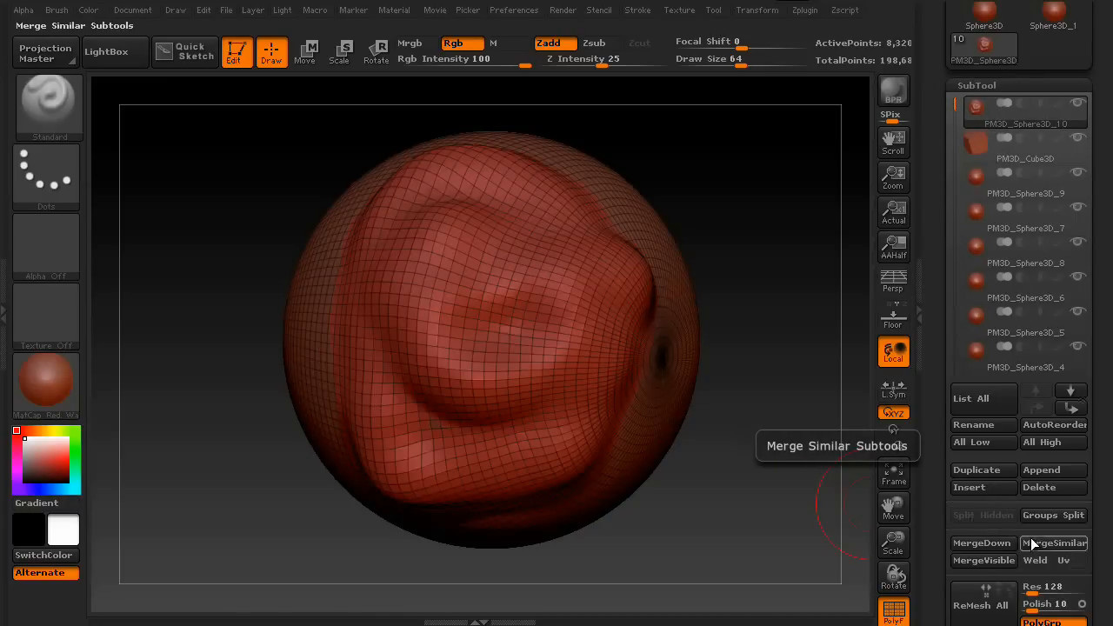
{"action": "mouse_move", "coordinate": [982, 542]}
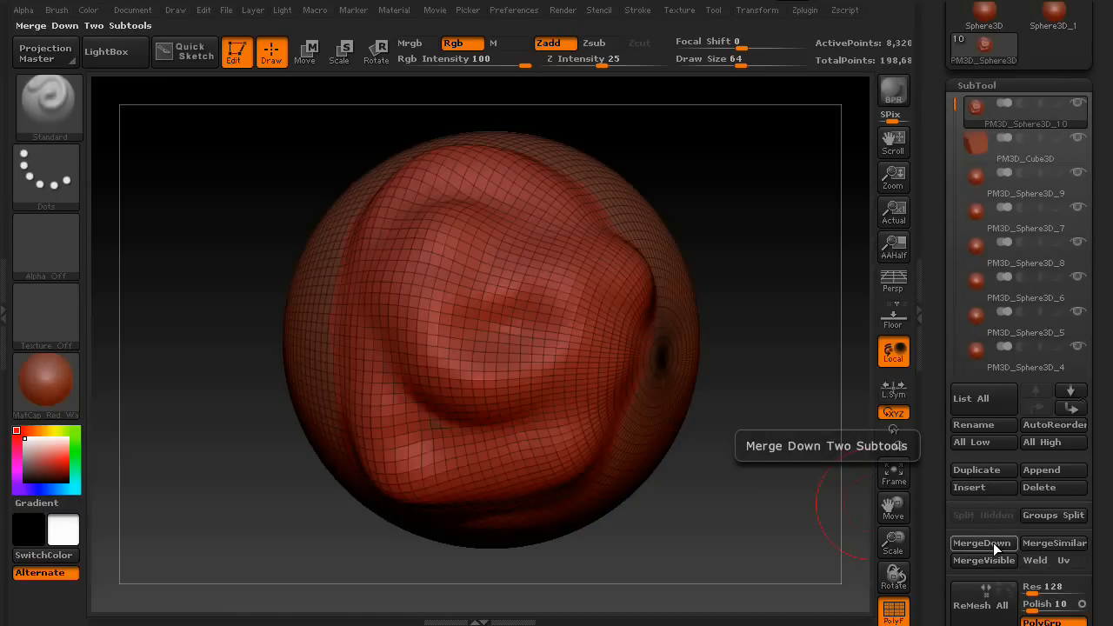
{"action": "mouse_move", "coordinate": [1026, 145]}
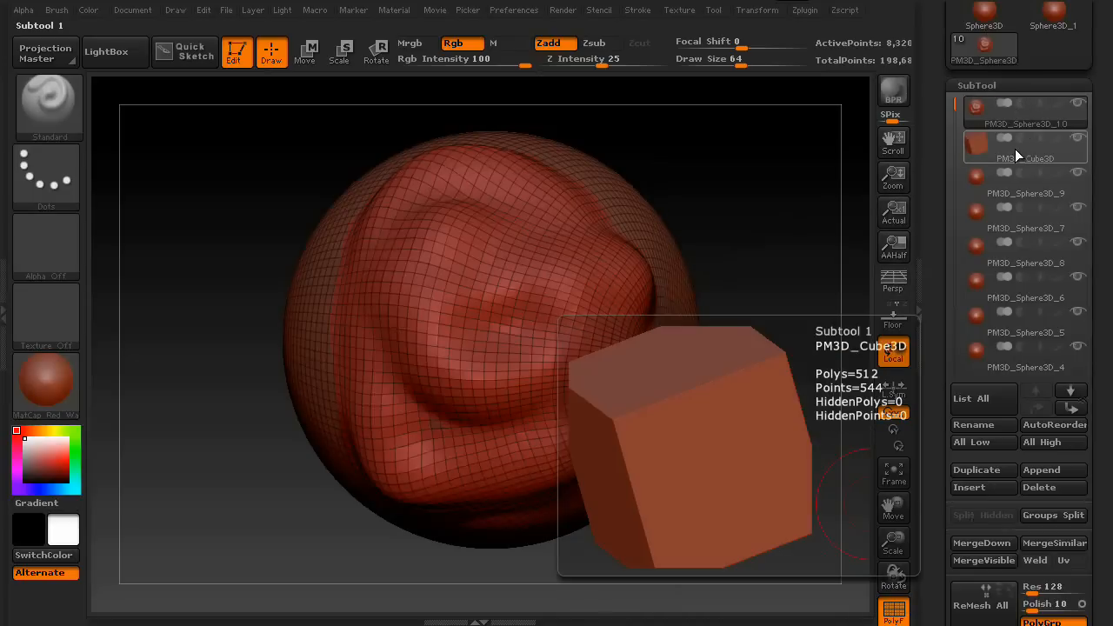
{"action": "left_click", "coordinate": [1024, 193]}
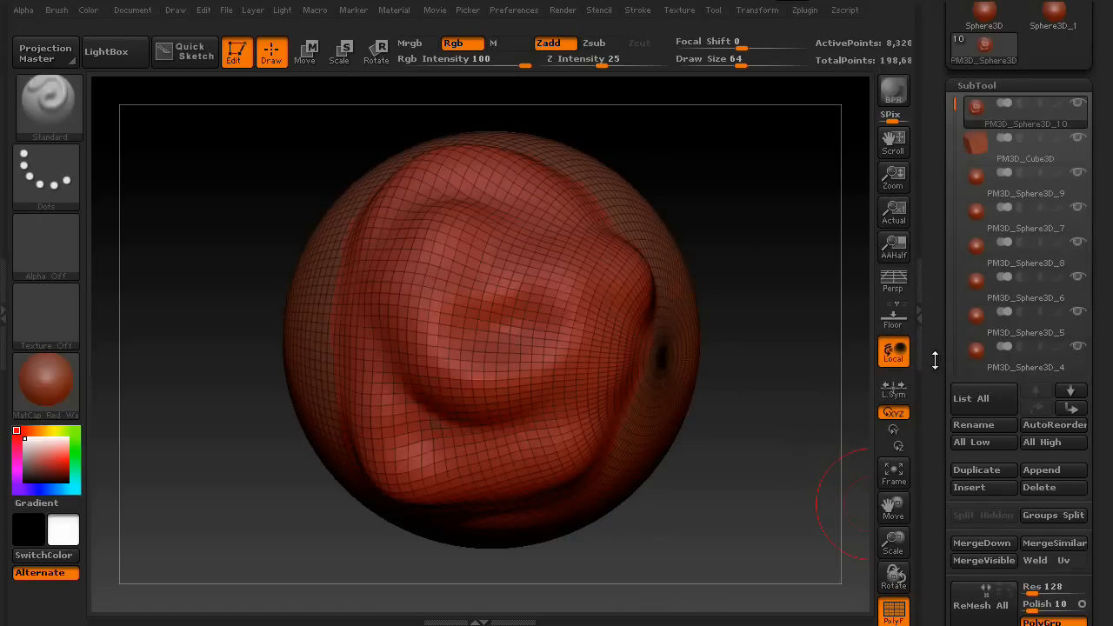
{"action": "mouse_move", "coordinate": [936, 356]}
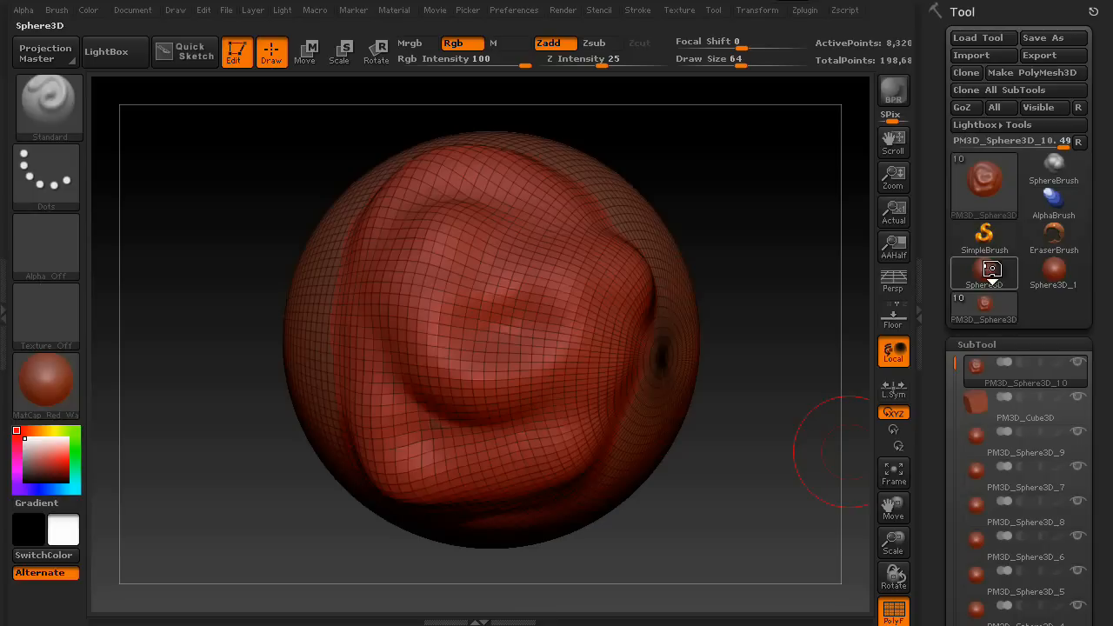
{"action": "mouse_move", "coordinate": [1035, 72]}
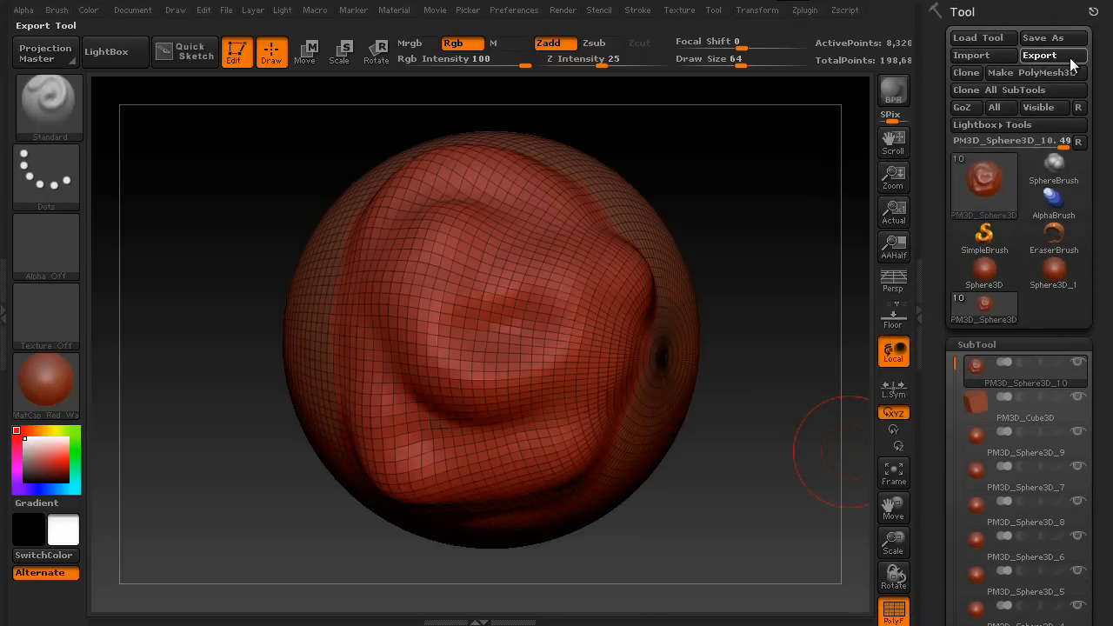
Step: Bring up the ZTool Save As dialog proposing PM3D_Sphere3D_10.ztl in ZTools
{"action": "left_click", "coordinate": [1052, 54]}
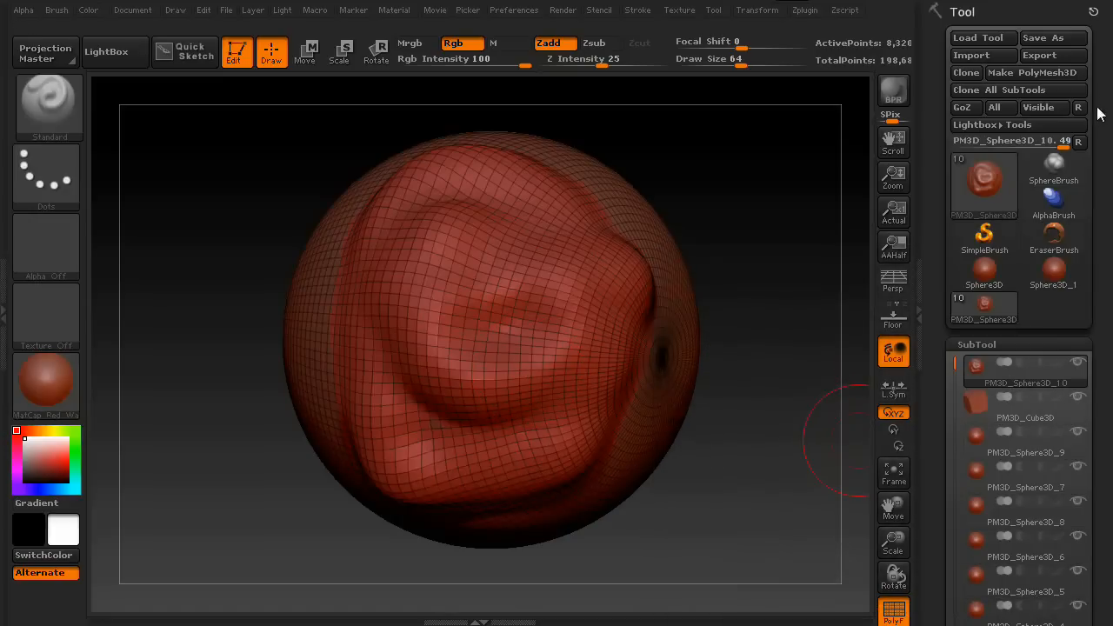
{"action": "left_click", "coordinate": [1043, 38]}
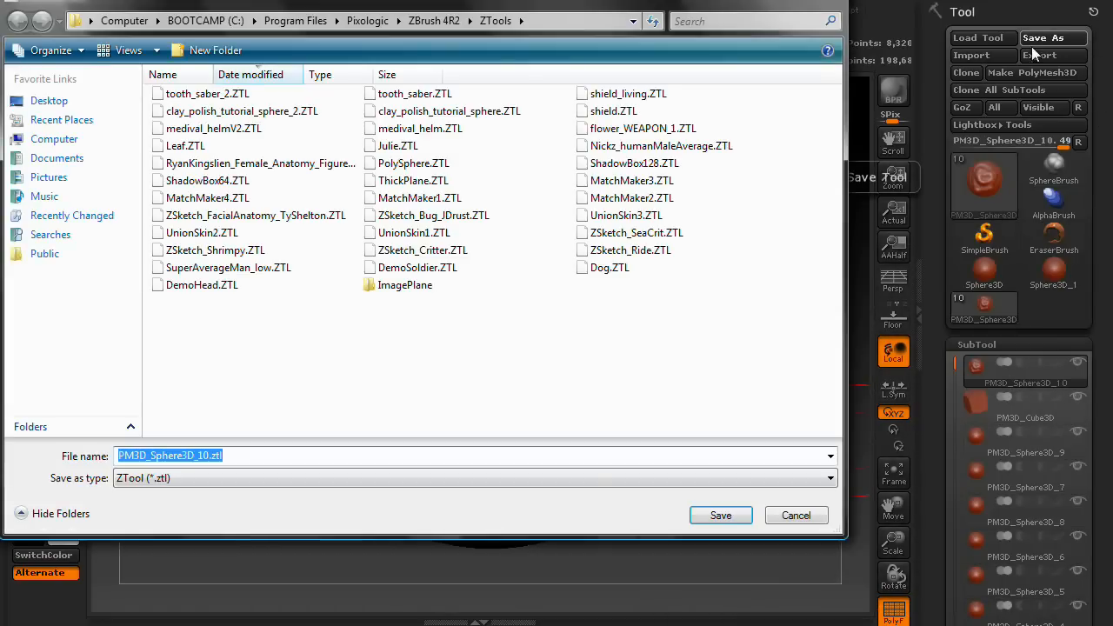